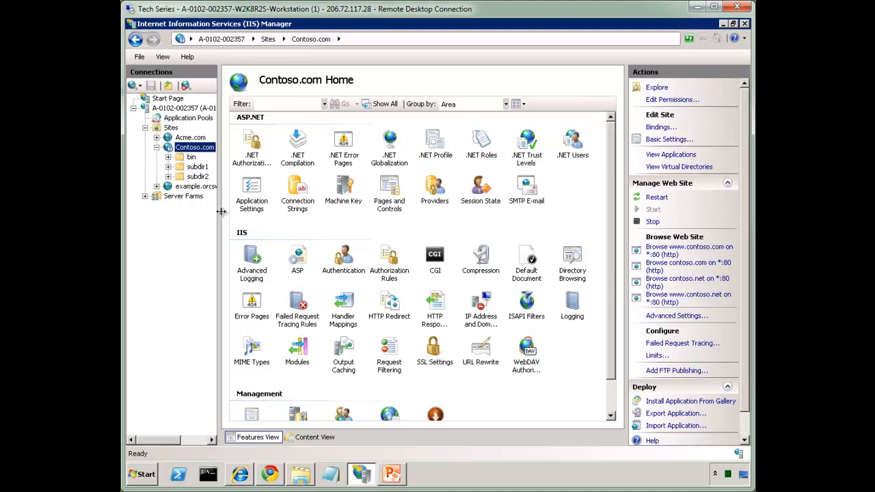
# Show the Application Pools list and select pools such as Acme.com and the last one.
pyautogui.click(188, 118)
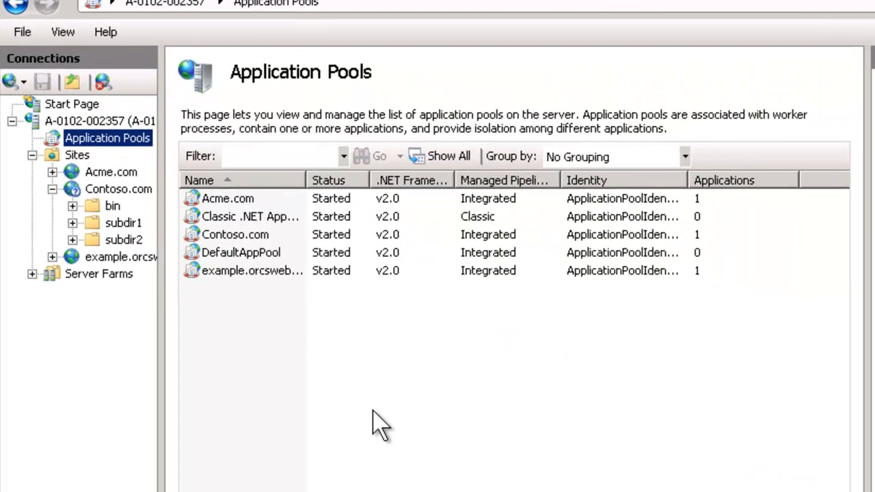
pyautogui.moveTo(242, 208)
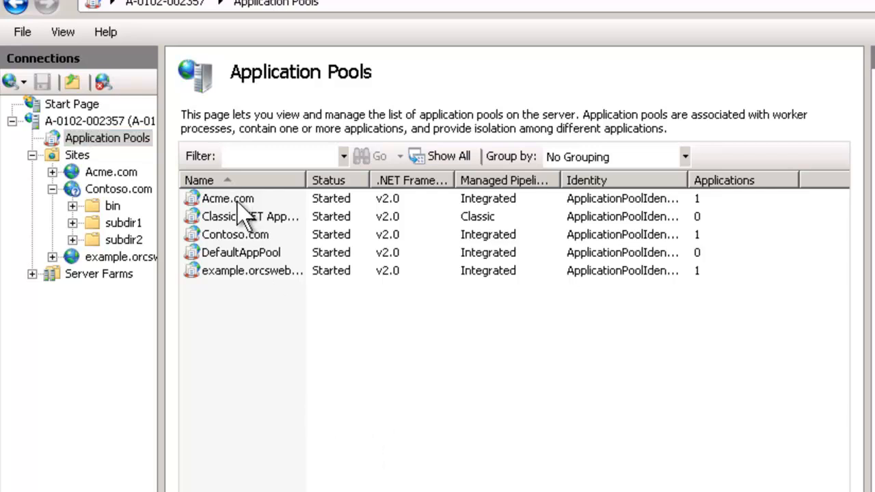
pyautogui.click(228, 198)
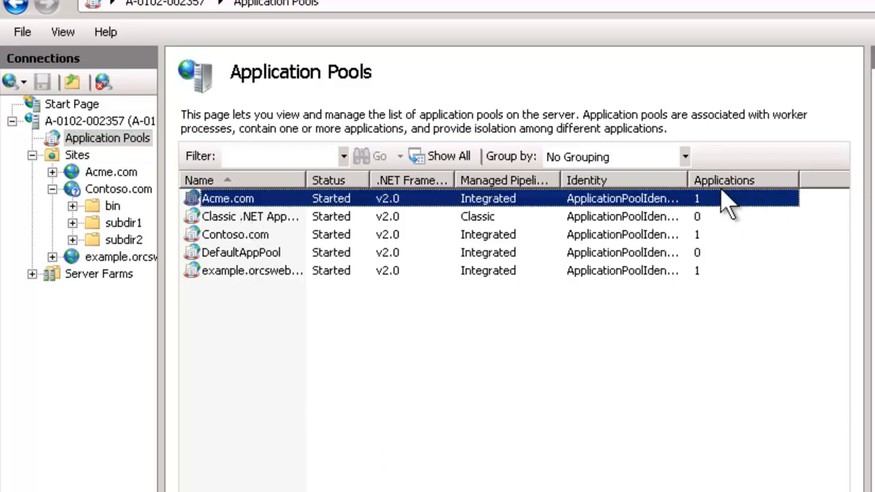
pyautogui.moveTo(714, 298)
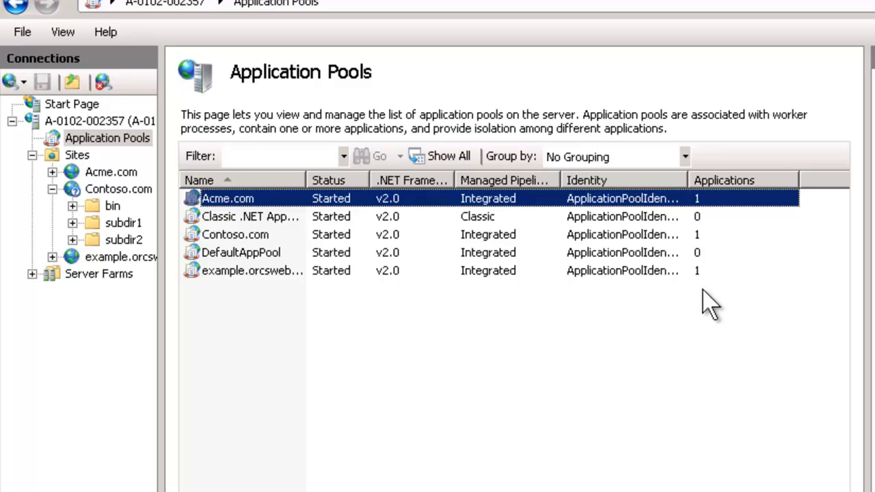
pyautogui.moveTo(700, 304)
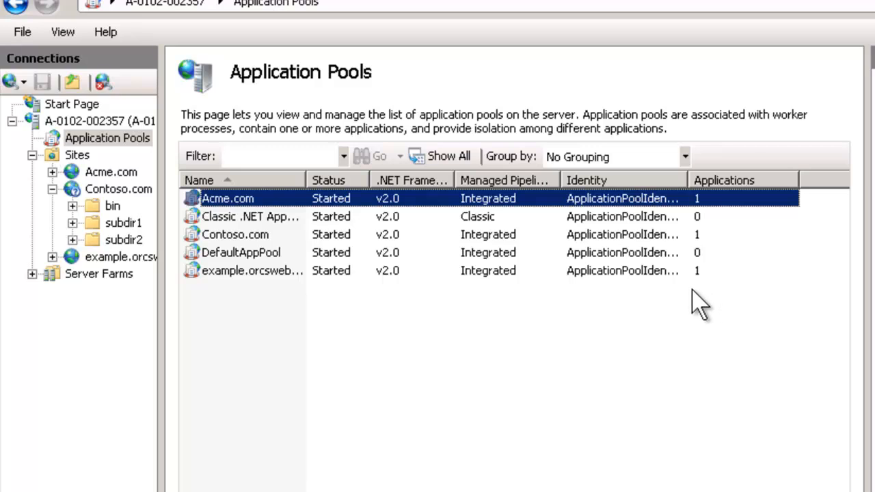
pyautogui.moveTo(468, 287)
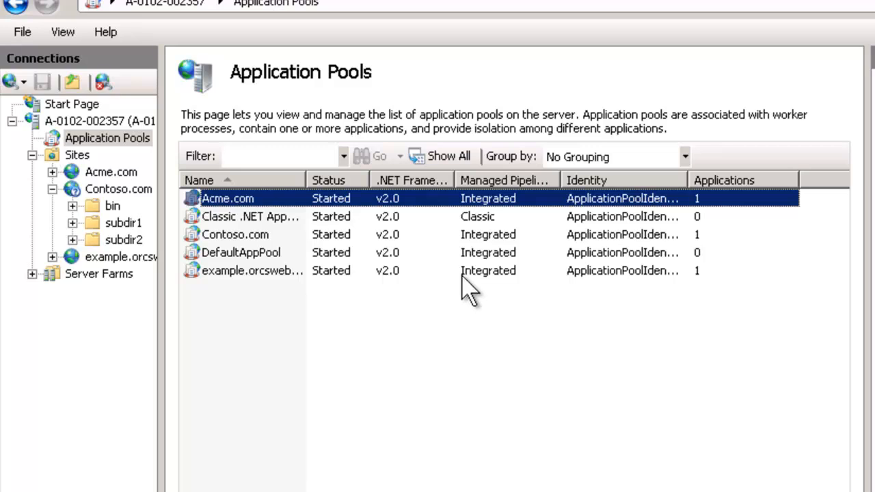
pyautogui.moveTo(683, 280)
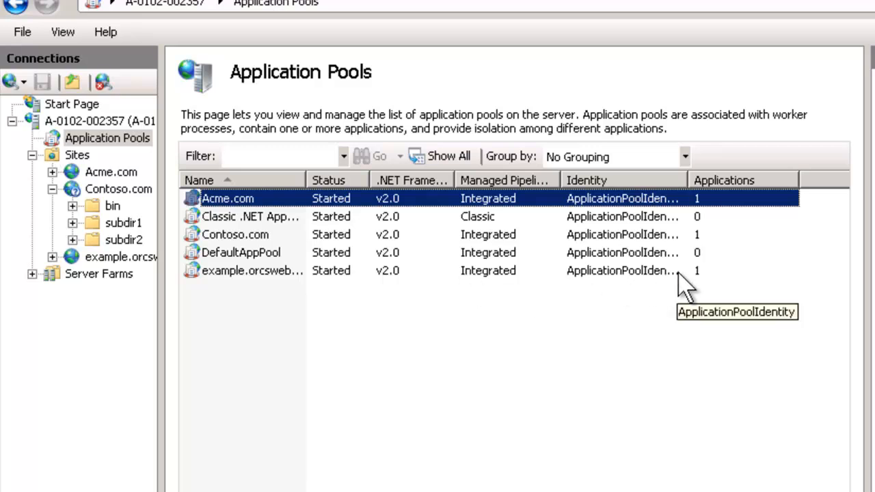
pyautogui.moveTo(710, 280)
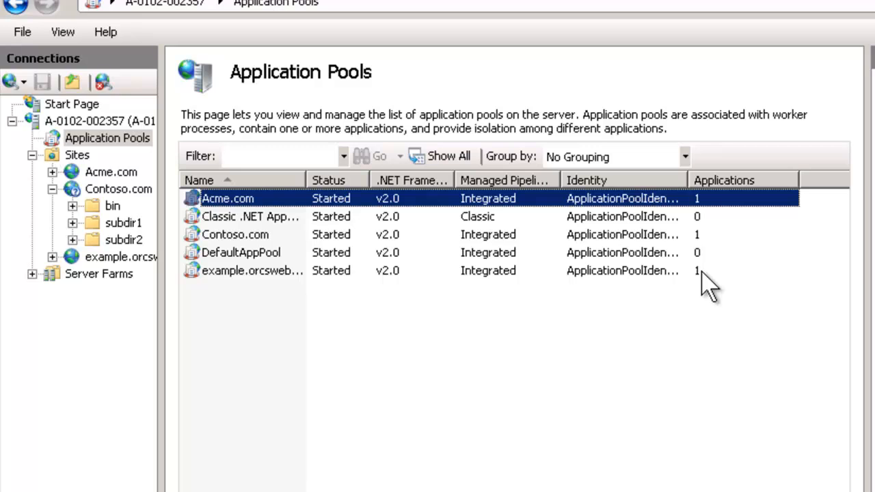
pyautogui.click(252, 270)
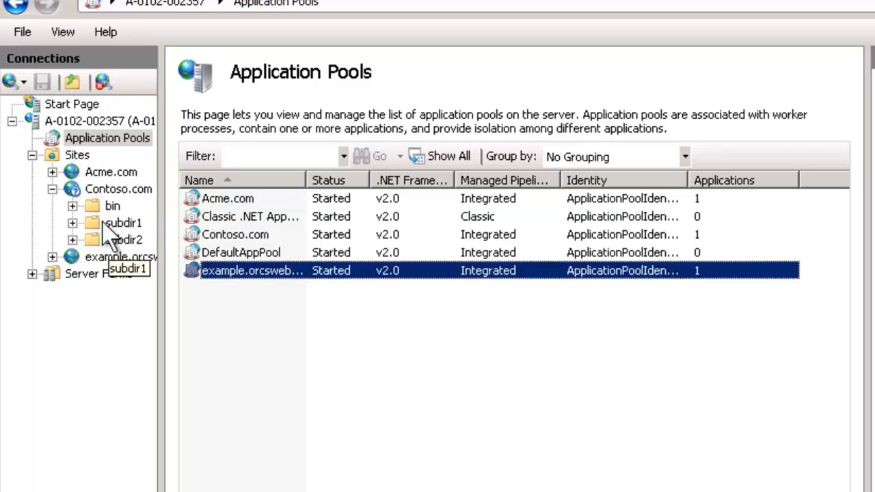
# Convert subdir1 to an application, then view the Contoso.com pool's applications.
pyautogui.rightClick(123, 222)
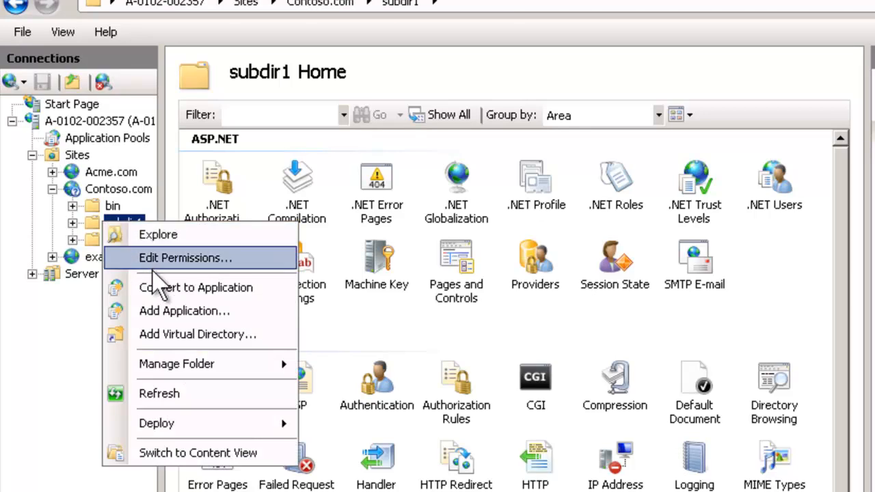
pyautogui.moveTo(273, 287)
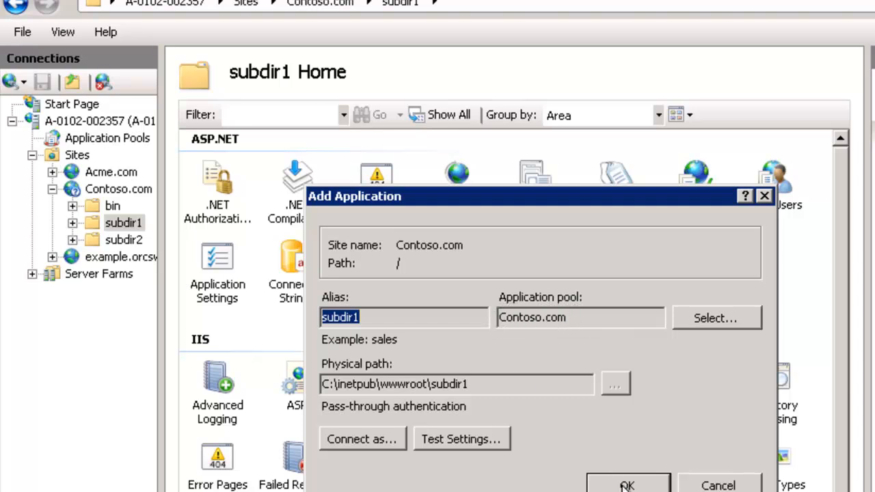
pyautogui.click(626, 485)
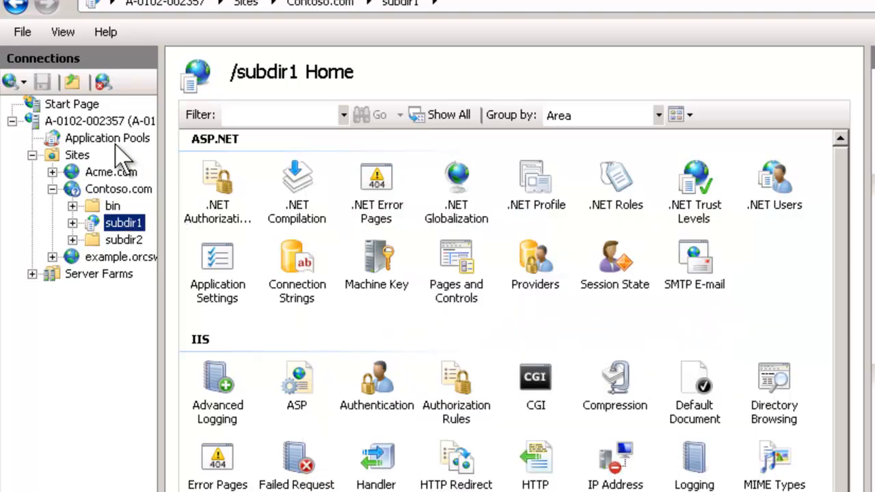
pyautogui.click(107, 138)
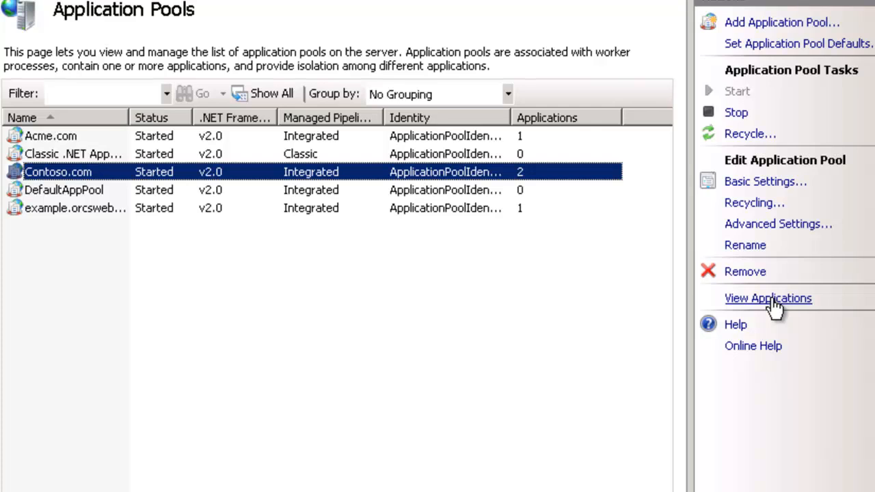
pyautogui.click(767, 298)
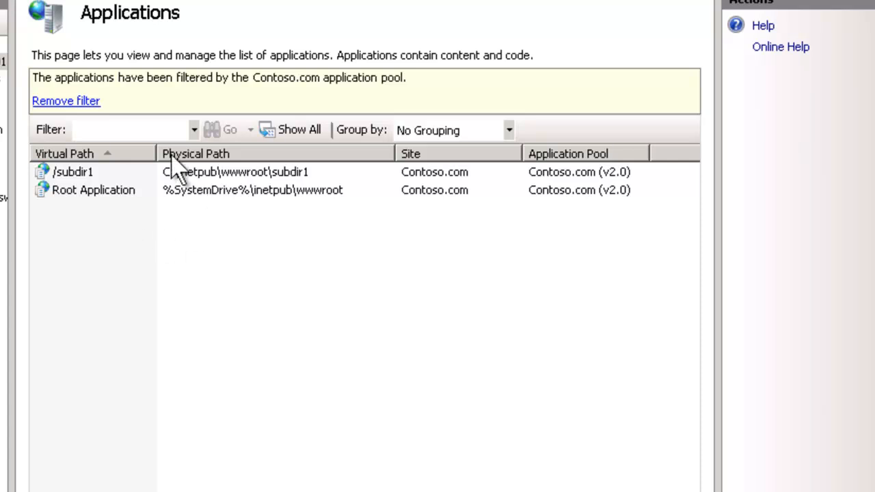
pyautogui.click(391, 473)
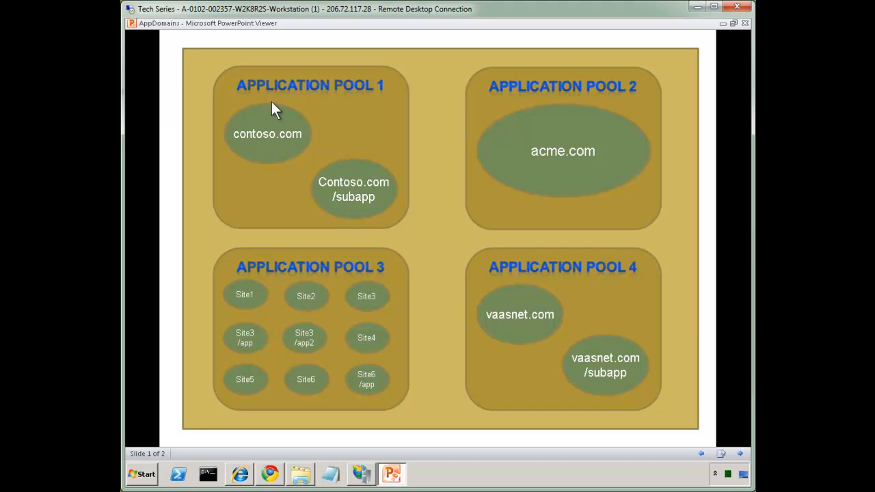
pyautogui.moveTo(250, 109)
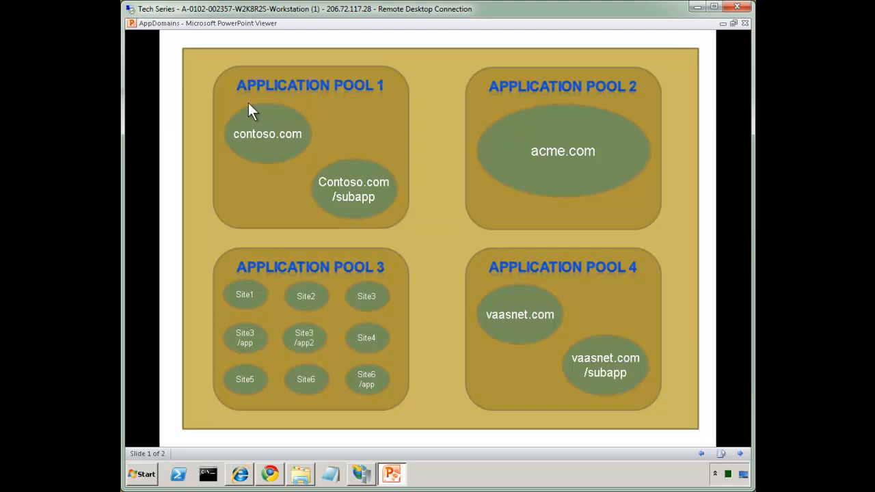
pyautogui.moveTo(354, 186)
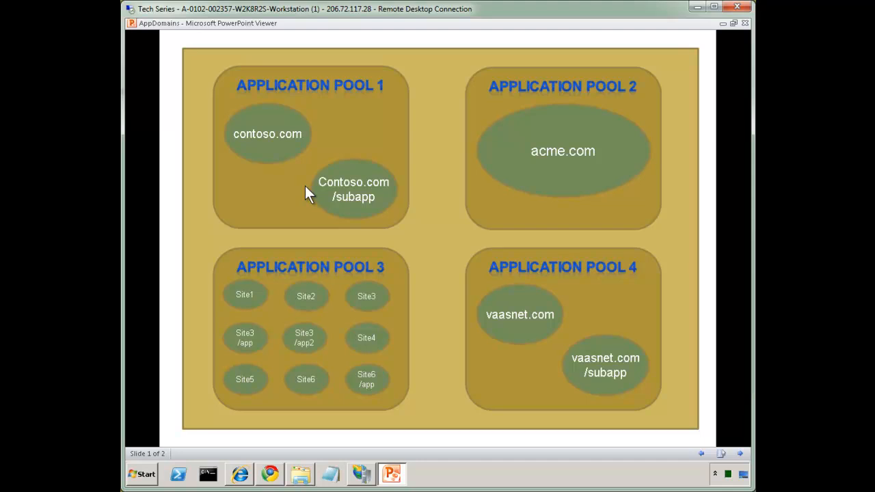
pyautogui.moveTo(222, 136)
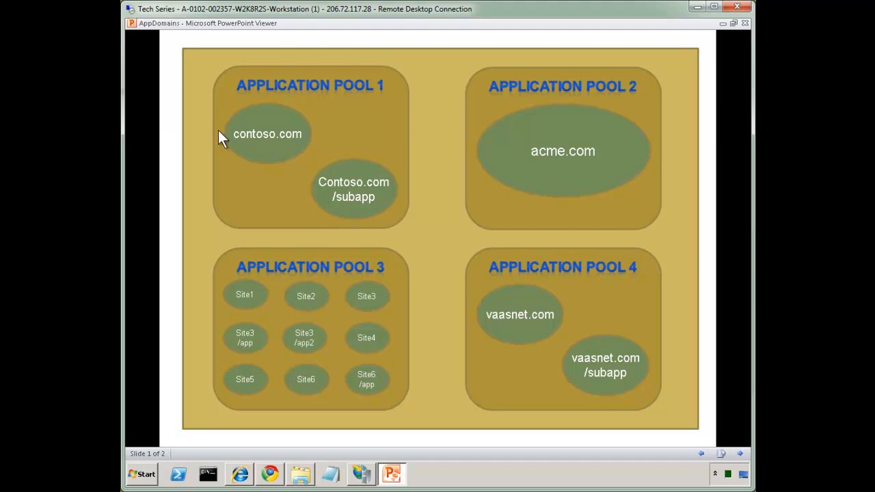
pyautogui.moveTo(405, 87)
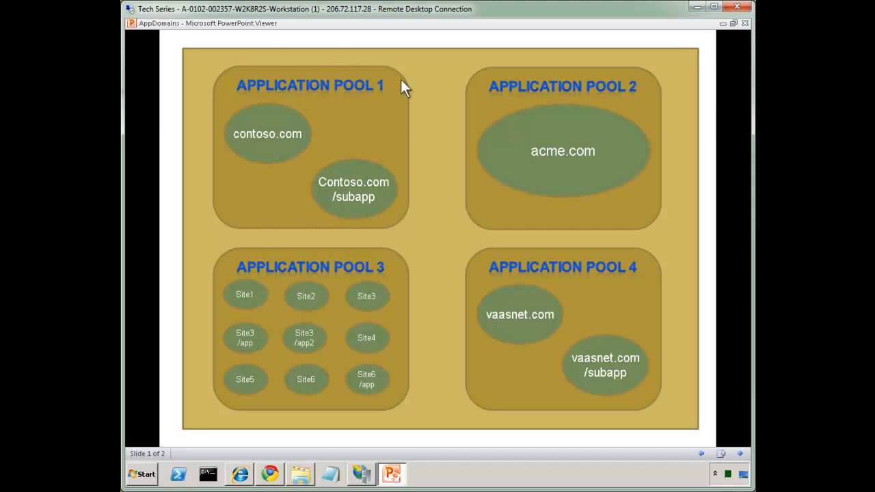
pyautogui.moveTo(354, 220)
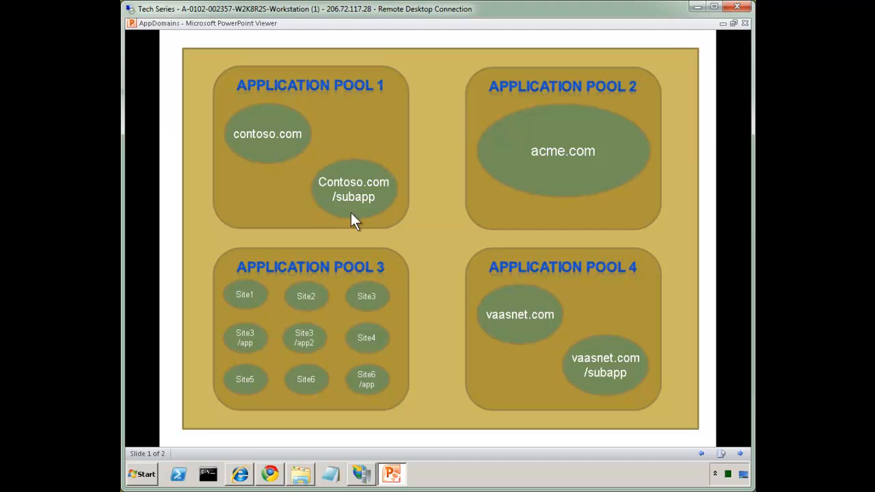
pyautogui.moveTo(386, 162)
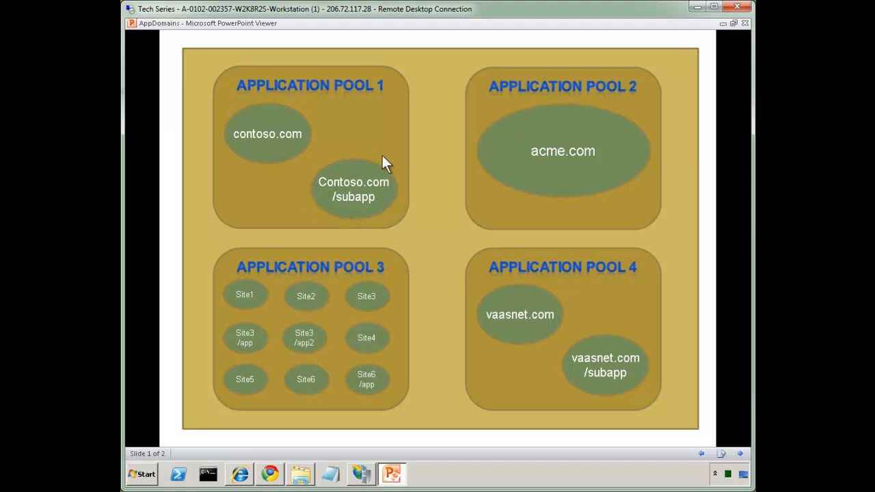
pyautogui.moveTo(361, 162)
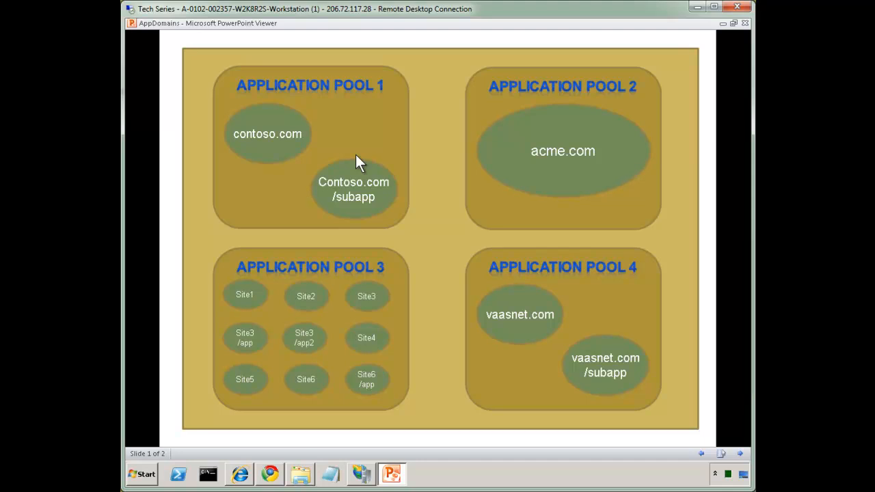
pyautogui.moveTo(322, 212)
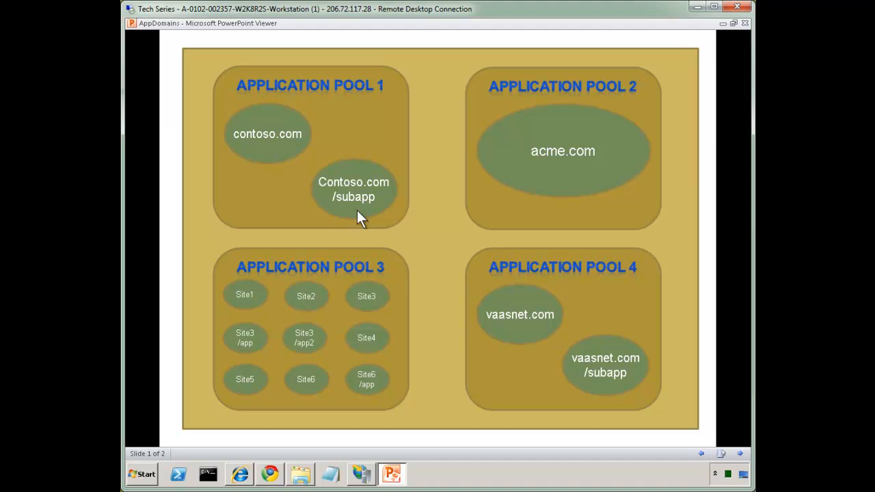
pyautogui.moveTo(181, 177)
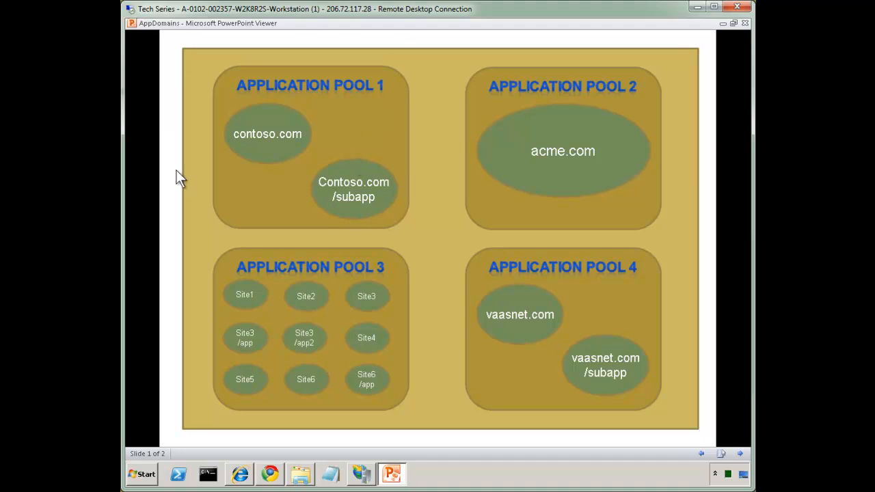
pyautogui.moveTo(376, 162)
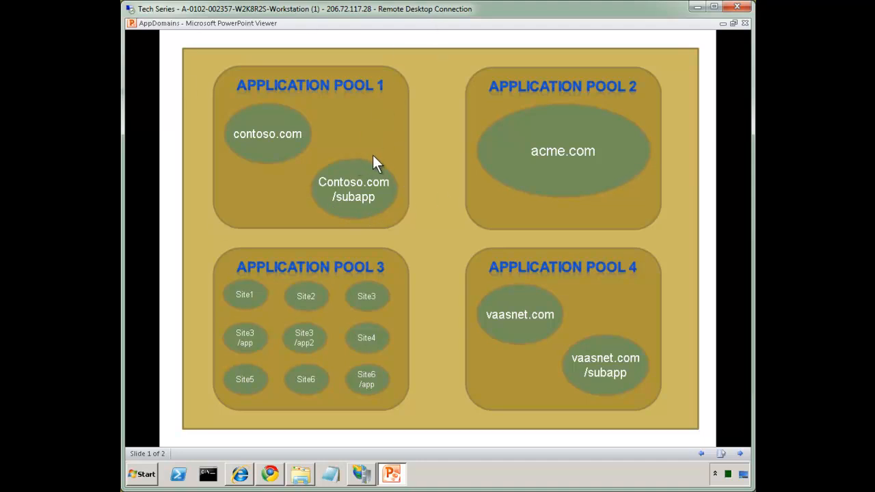
pyautogui.moveTo(369, 170)
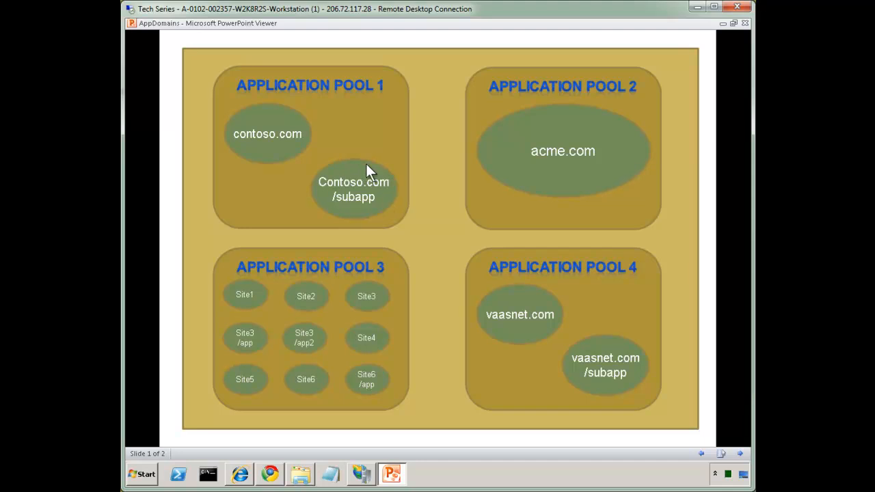
pyautogui.moveTo(368, 172)
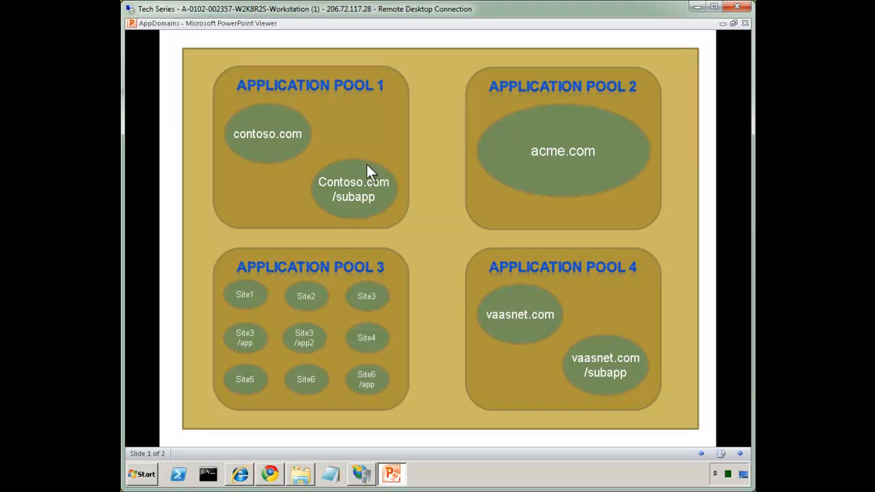
pyautogui.moveTo(392, 432)
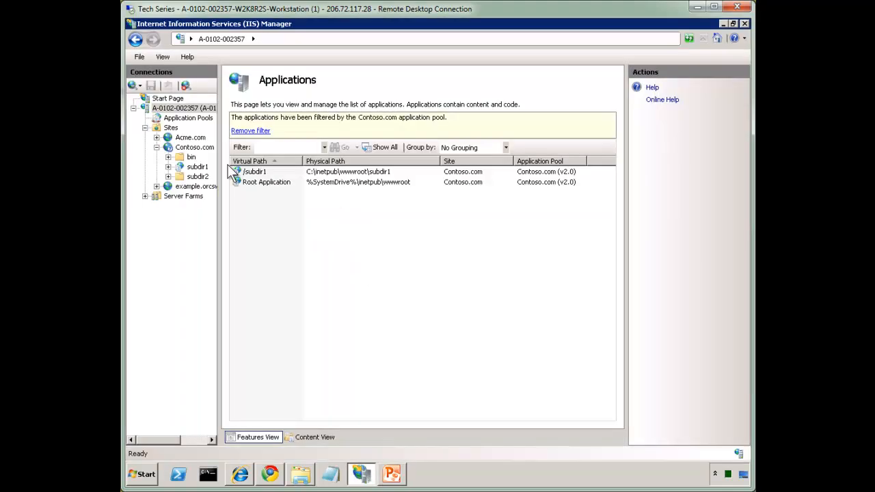
# Open Contoso.com's folder and add a 'Page 2' link to session1.aspx in Notepad.
pyautogui.rightClick(194, 146)
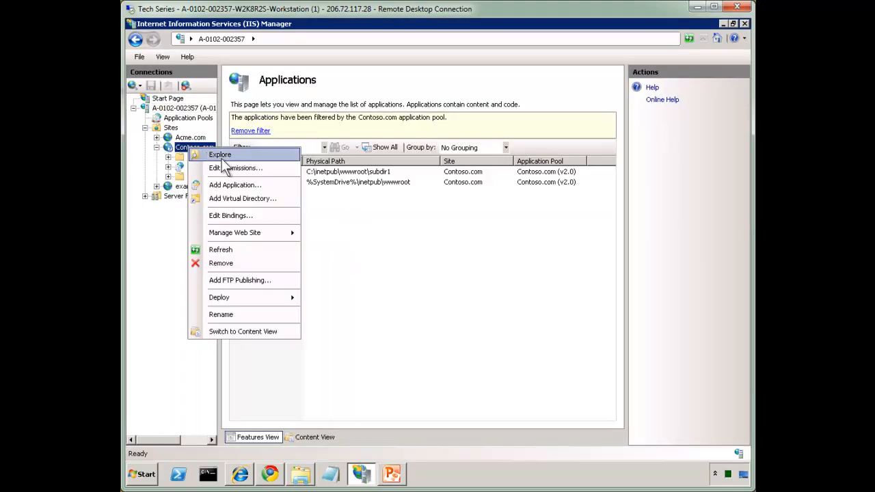
pyautogui.click(219, 153)
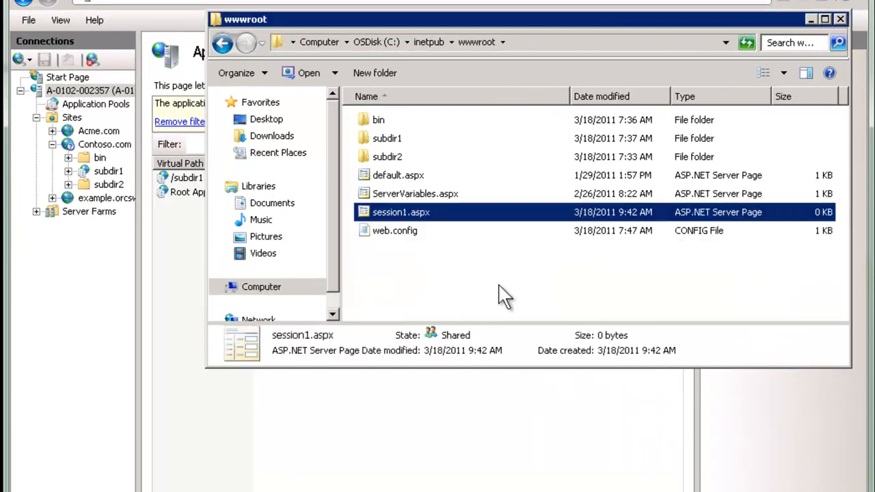
pyautogui.doubleClick(401, 212)
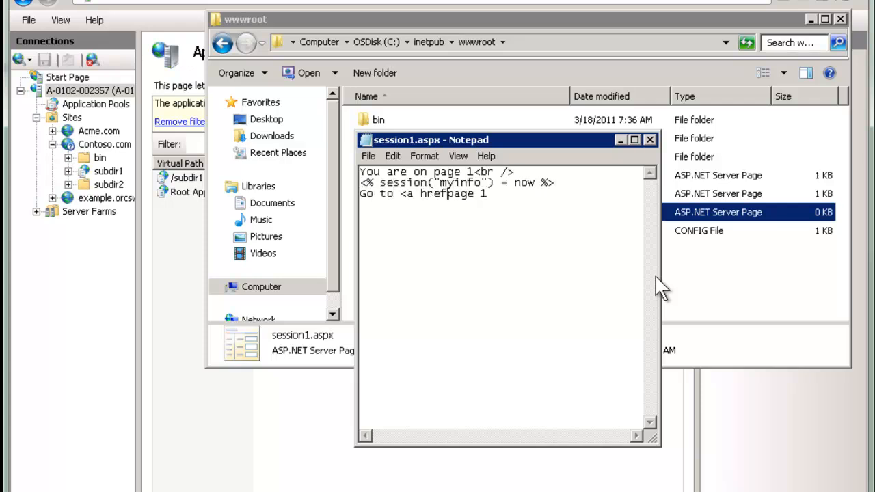
pyautogui.write('="session2.aspx">Page 2</a>')
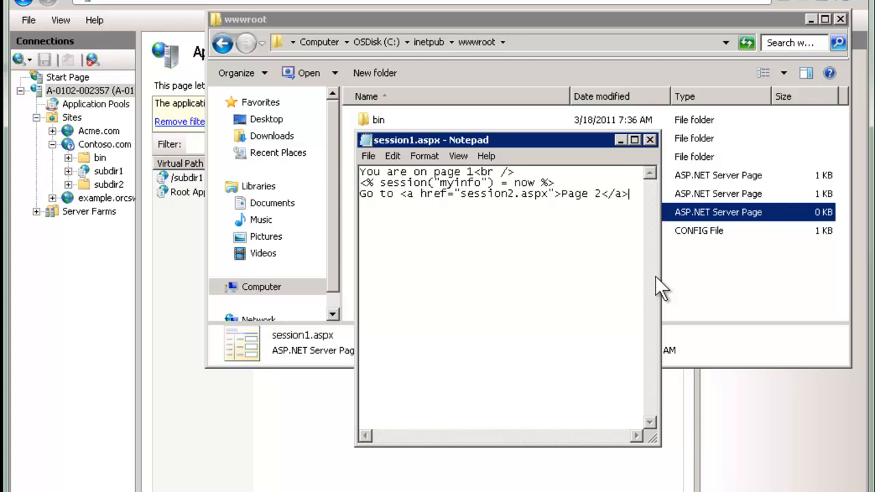
pyautogui.click(648, 140)
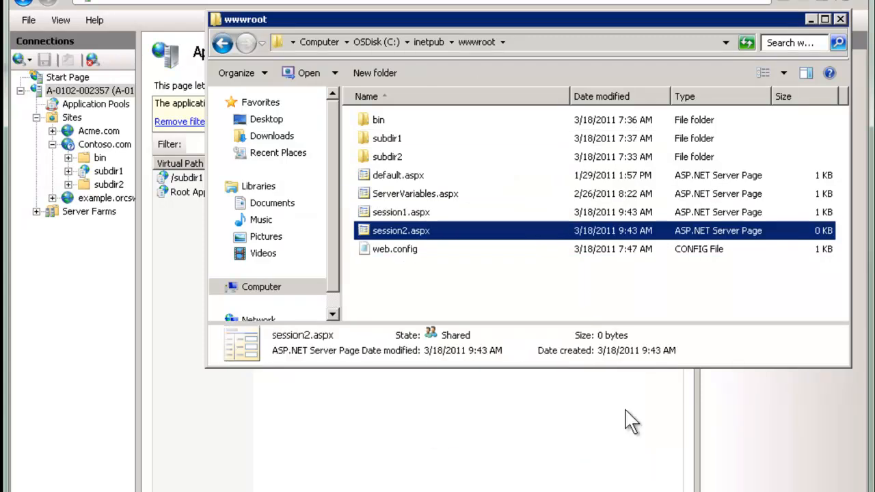
# Give session2.aspx the session-state output text and a 'Back to Page 1' link.
pyautogui.write('The info in session stat')
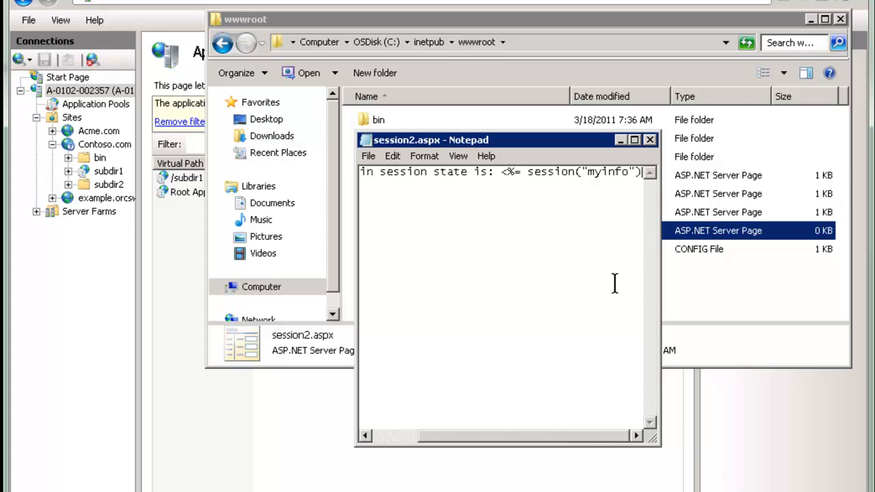
pyautogui.write('Back to <a href="ses')
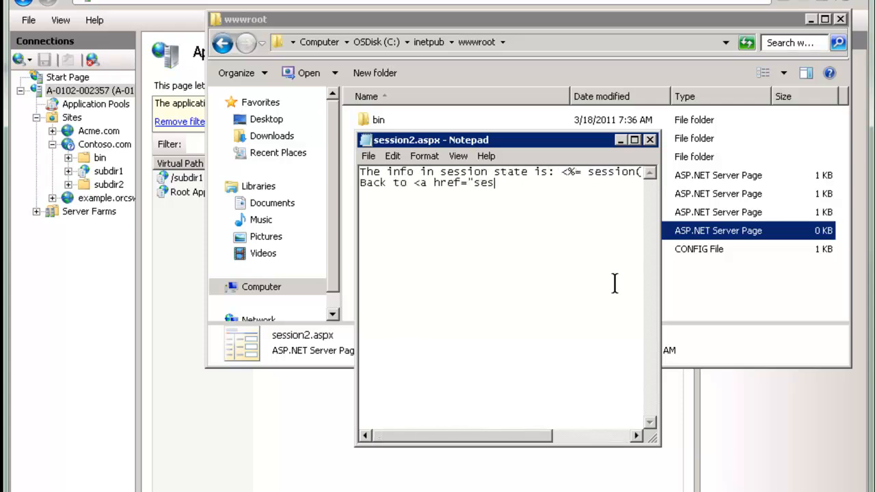
pyautogui.write('sion1.aspx">Page 1</a>')
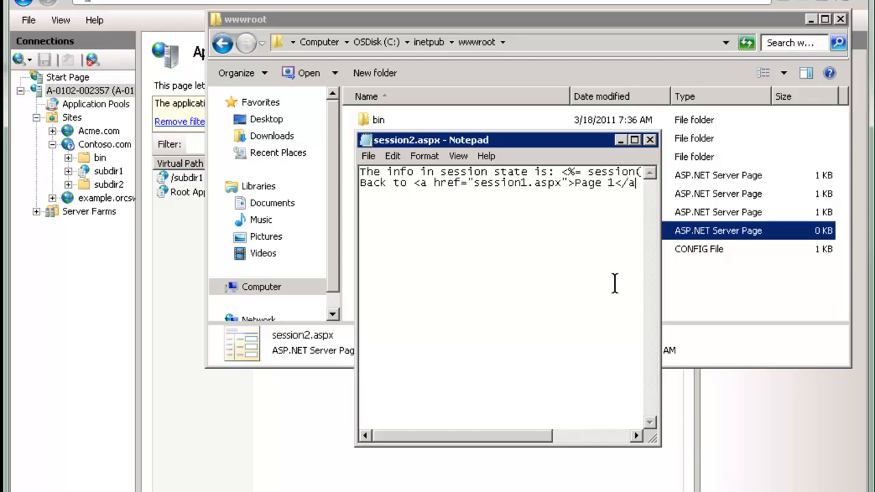
pyautogui.click(649, 139)
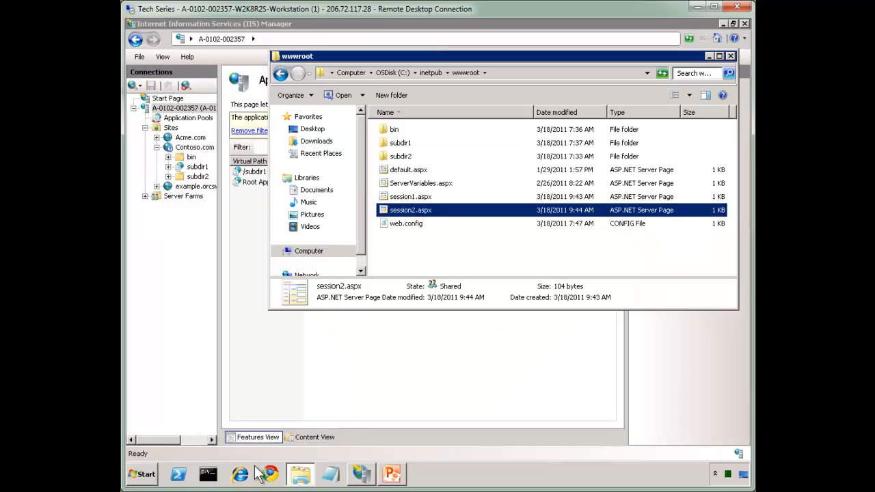
# Browse session1.aspx to Page 2, back to Page 1, then Page 2 again.
pyautogui.click(239, 474)
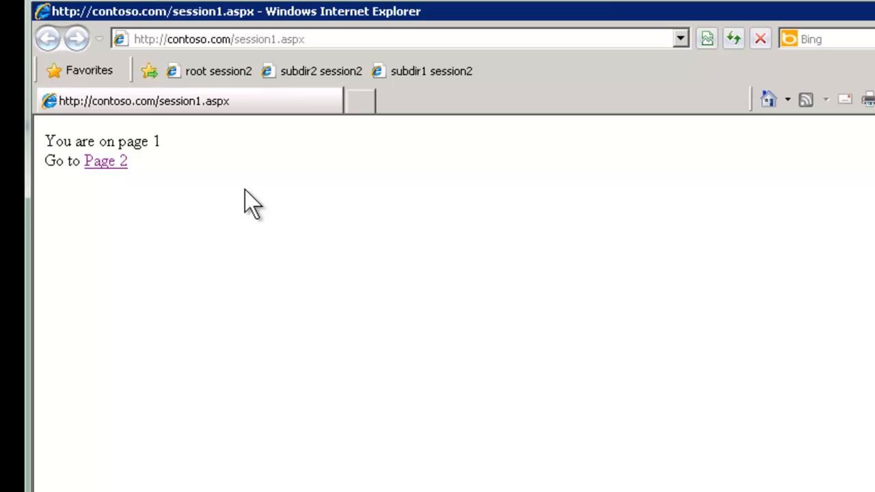
pyautogui.moveTo(110, 168)
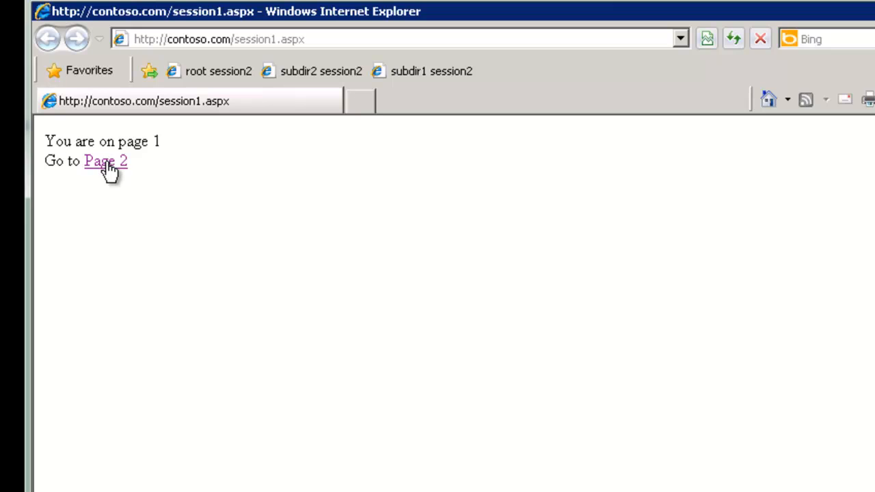
pyautogui.click(105, 161)
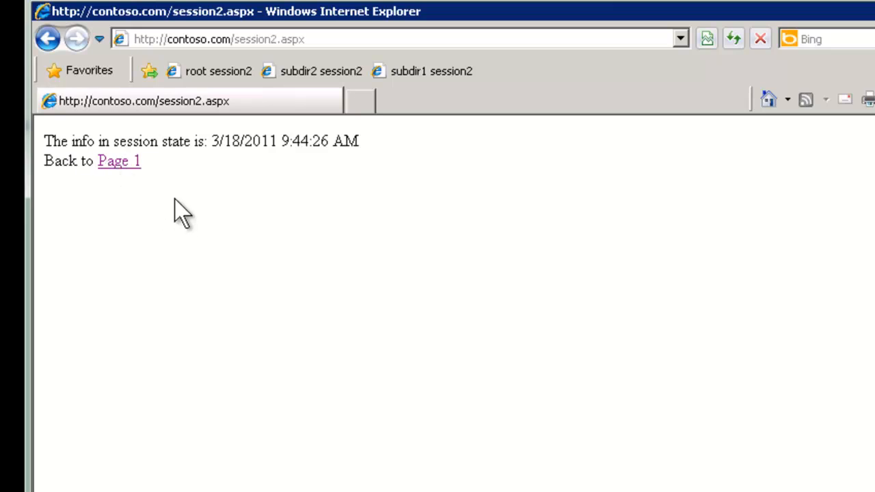
pyautogui.moveTo(372, 150)
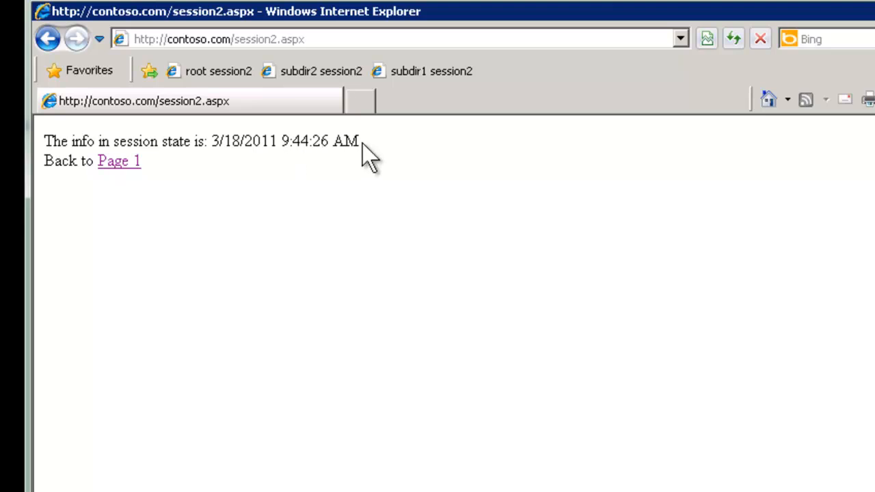
pyautogui.click(198, 149)
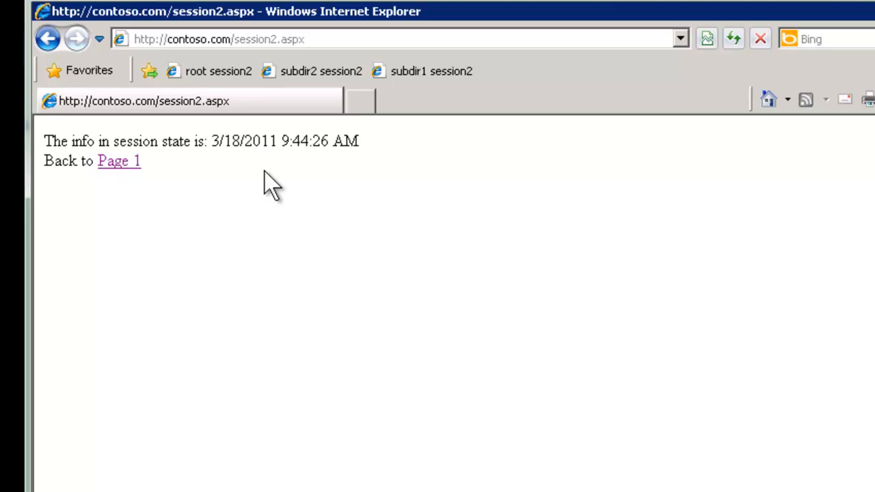
pyautogui.moveTo(341, 185)
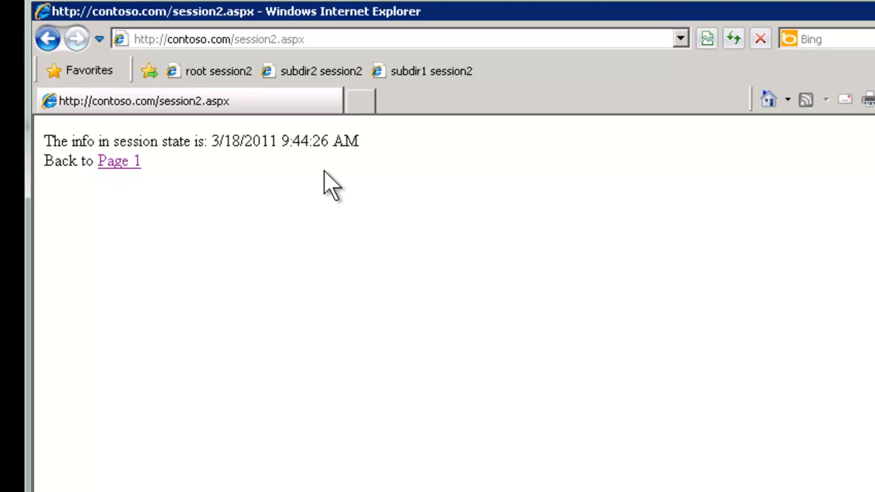
pyautogui.click(119, 160)
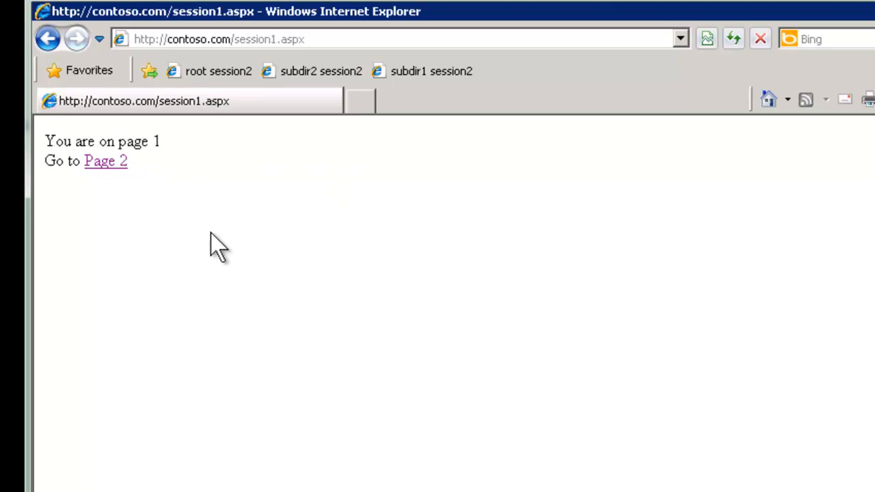
pyautogui.moveTo(142, 191)
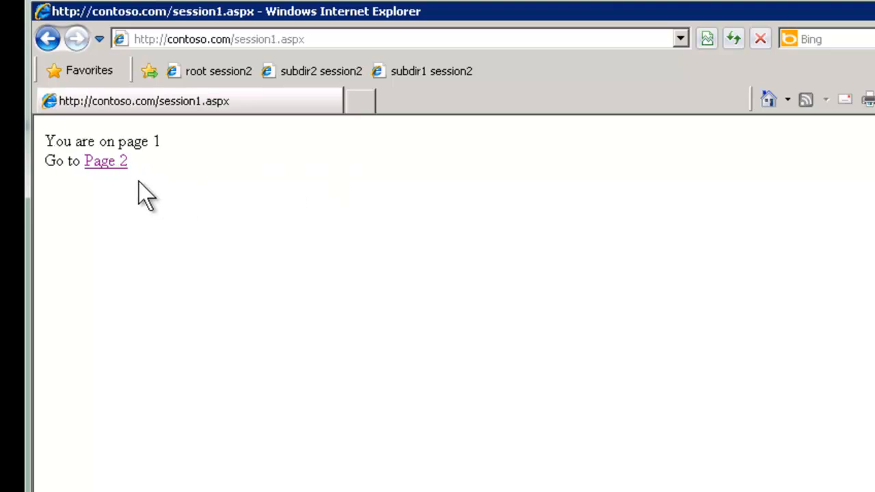
pyautogui.click(105, 161)
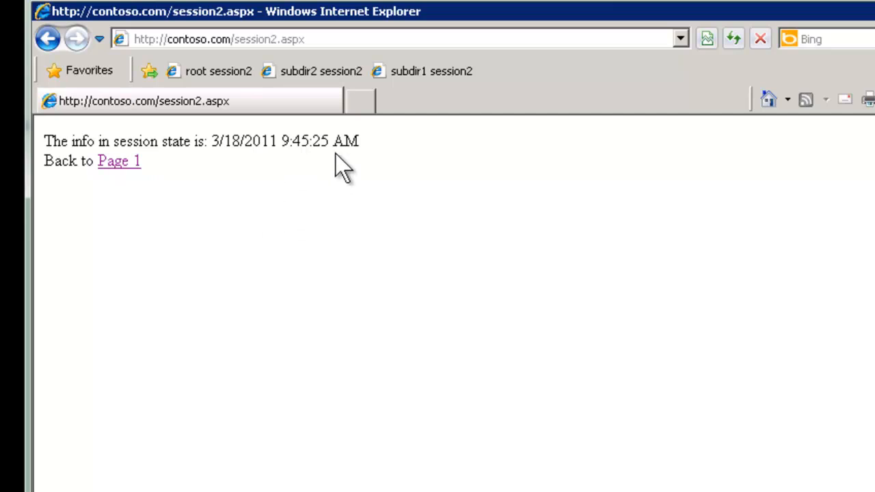
pyautogui.moveTo(339, 193)
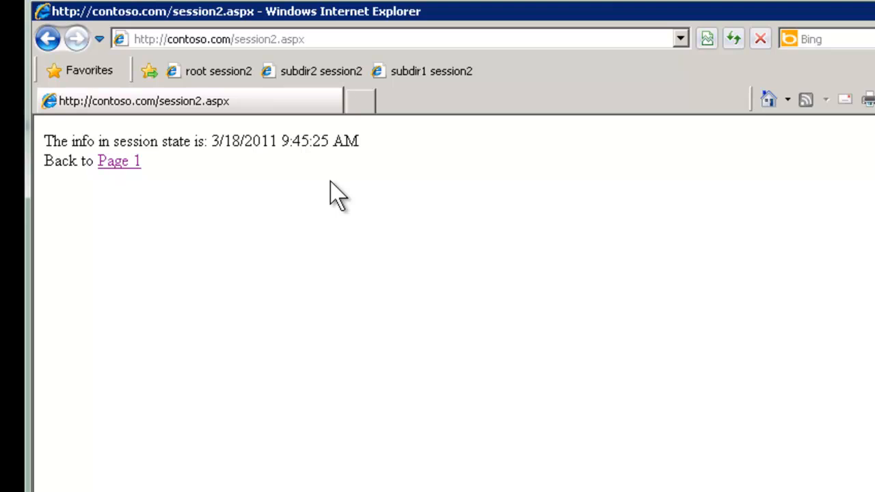
pyautogui.moveTo(392, 239)
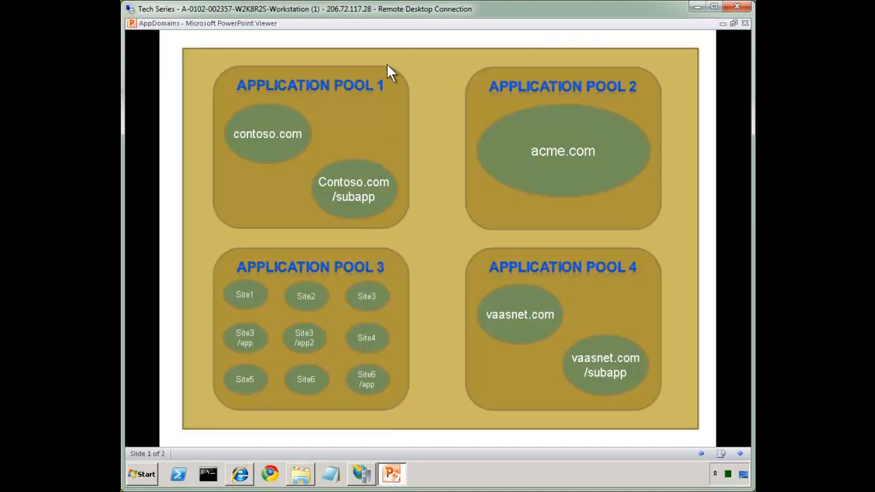
pyautogui.moveTo(386, 485)
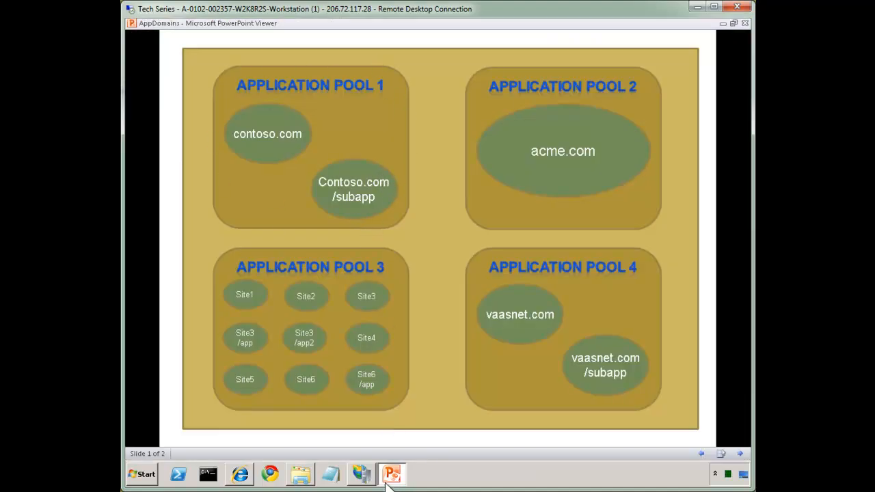
# In IIS Manager, recycle the Contoso.com pool from its context menu.
pyautogui.click(360, 473)
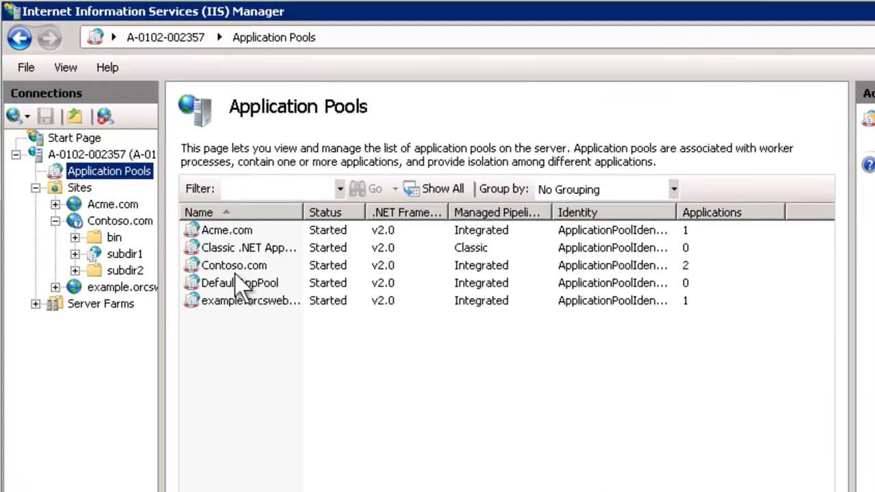
pyautogui.rightClick(234, 265)
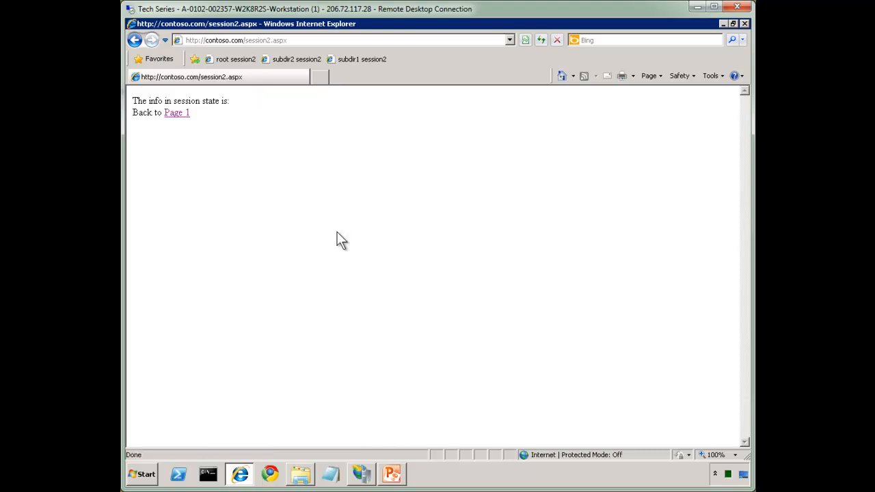
pyautogui.moveTo(341, 244)
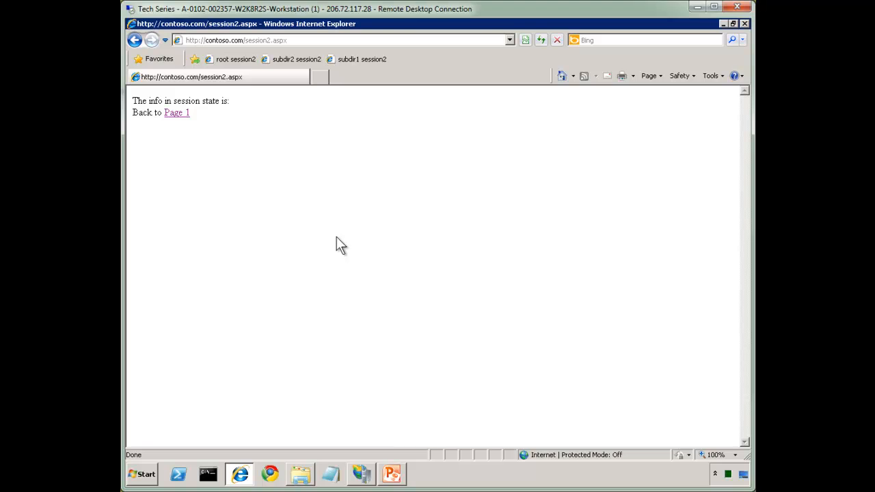
# Revisit Page 1 and Page 2 for a 9:46:00 AM timestamp, then bring up wwwroot.
pyautogui.click(177, 112)
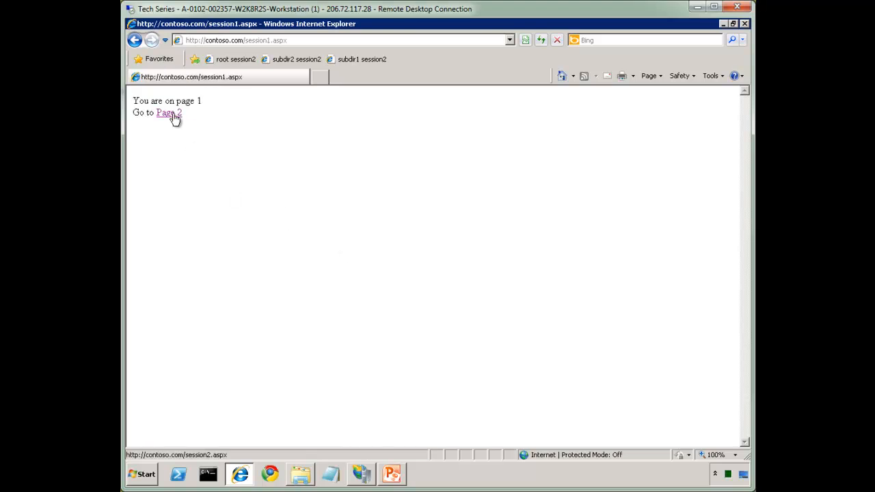
pyautogui.click(167, 112)
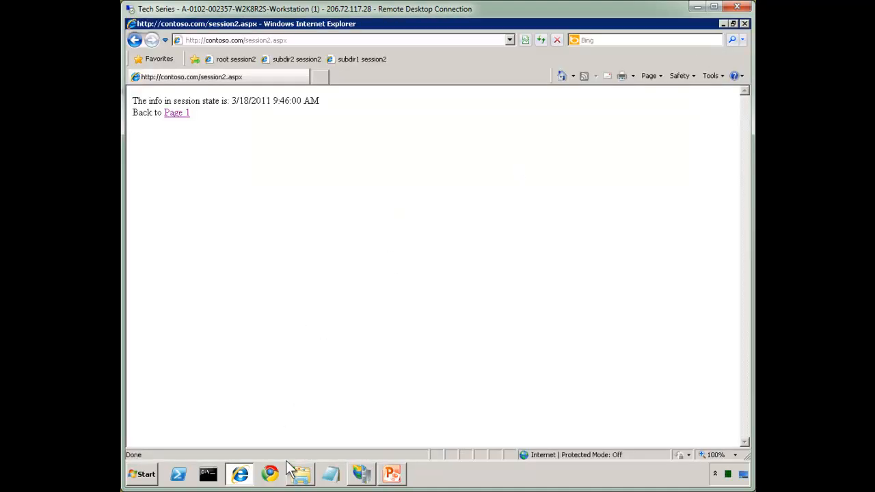
pyautogui.click(300, 474)
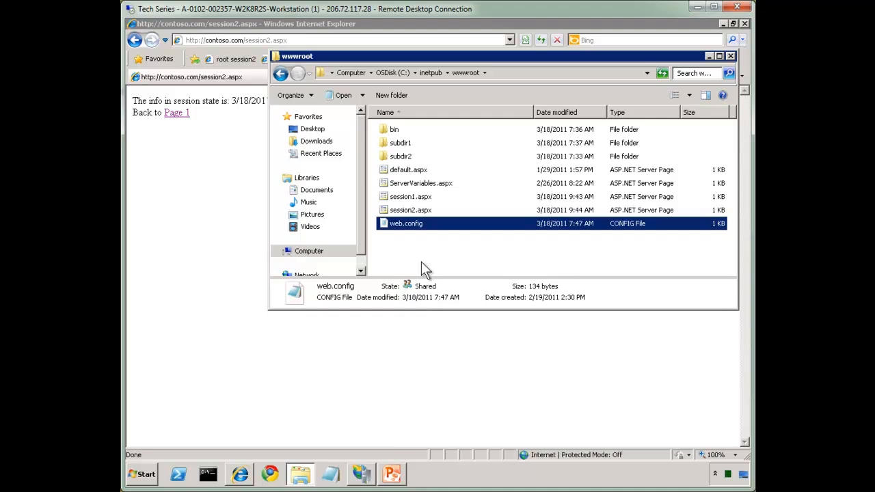
# Open and save Contoso's web.config, then return to the pool diagram slide.
pyautogui.doubleClick(405, 224)
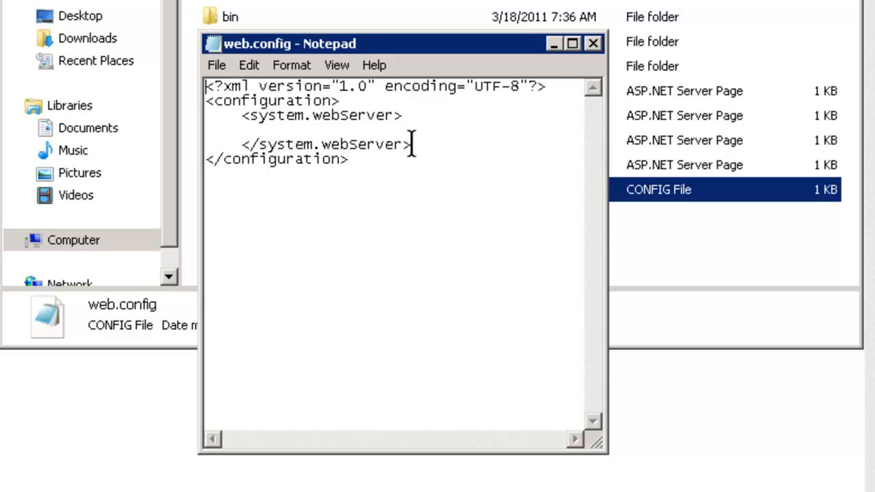
pyautogui.moveTo(382, 164)
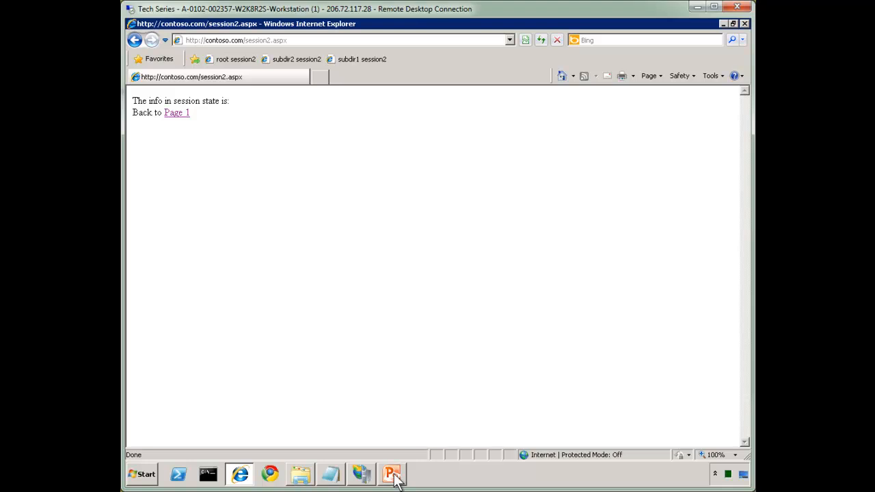
pyautogui.click(392, 474)
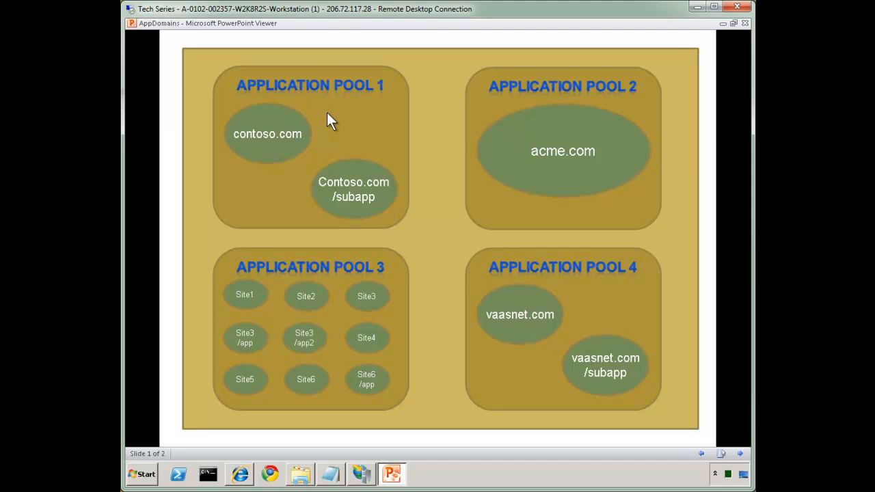
pyautogui.moveTo(325, 119)
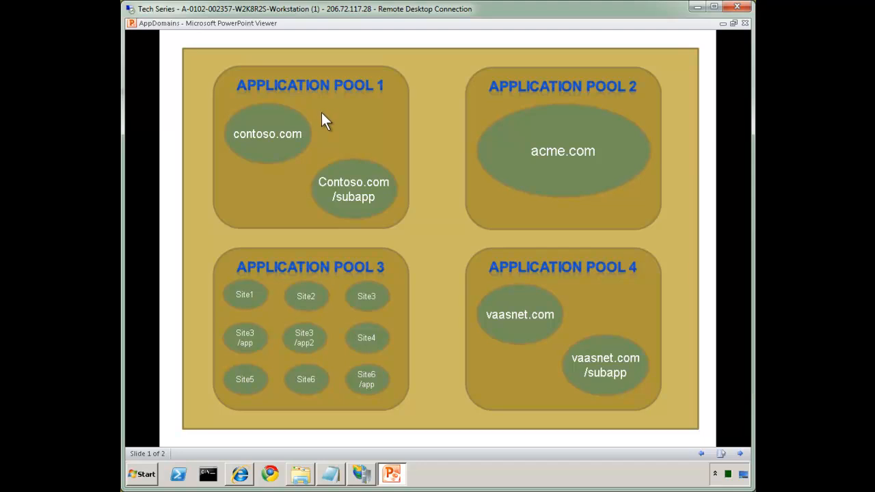
pyautogui.moveTo(343, 169)
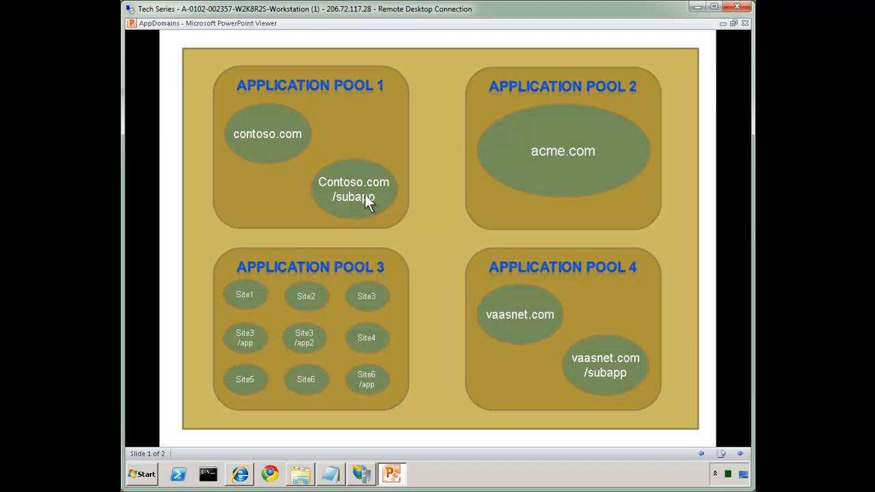
pyautogui.moveTo(723, 24)
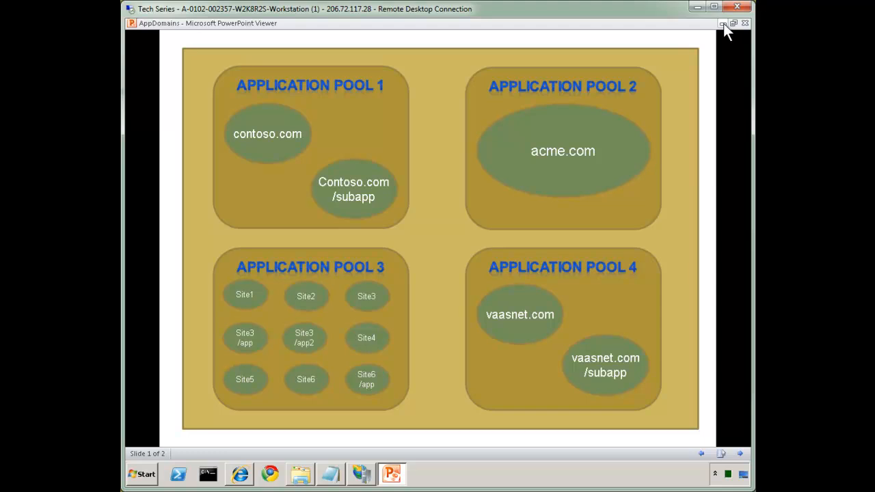
# Bring Notepad with Contoso's web.config back into focus.
pyautogui.click(239, 474)
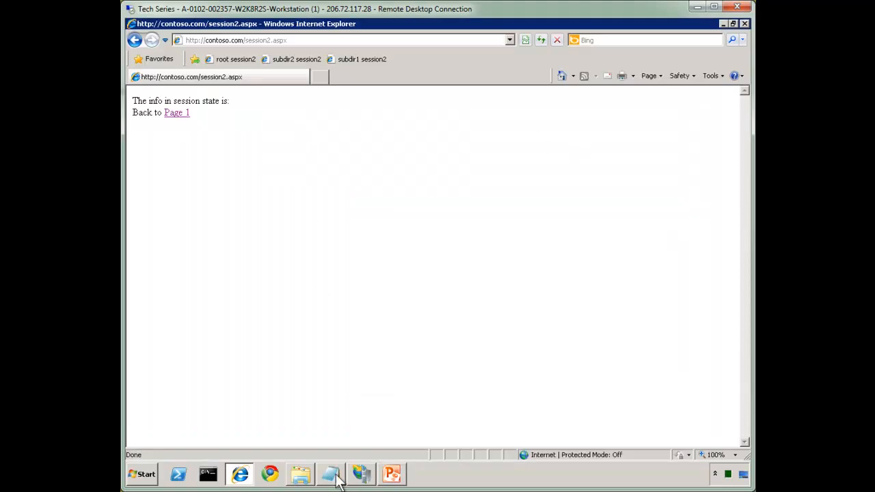
pyautogui.click(330, 474)
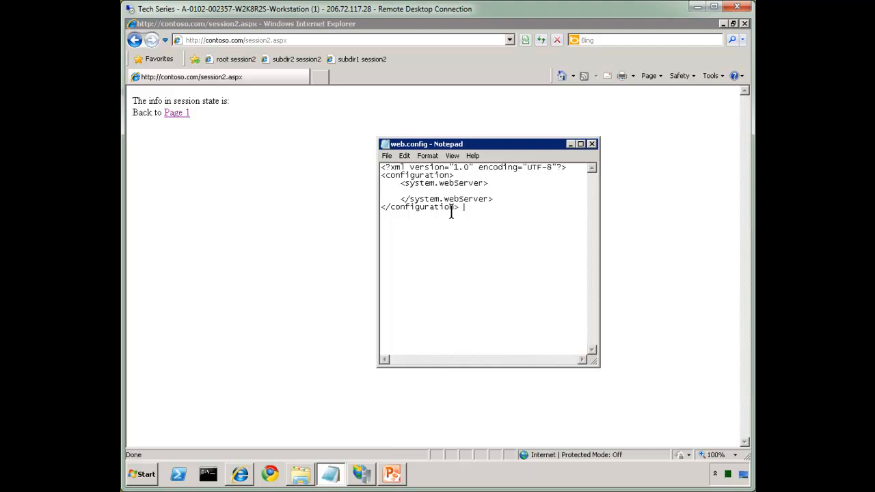
pyautogui.moveTo(185, 116)
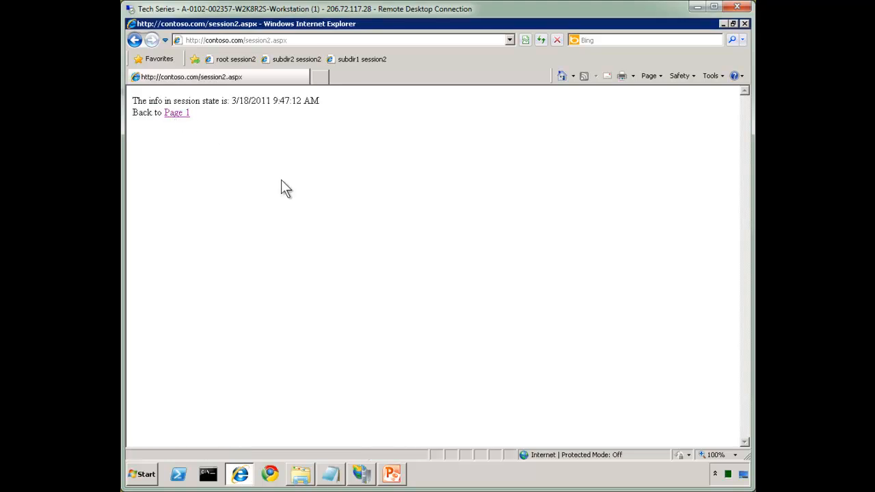
pyautogui.moveTo(304, 474)
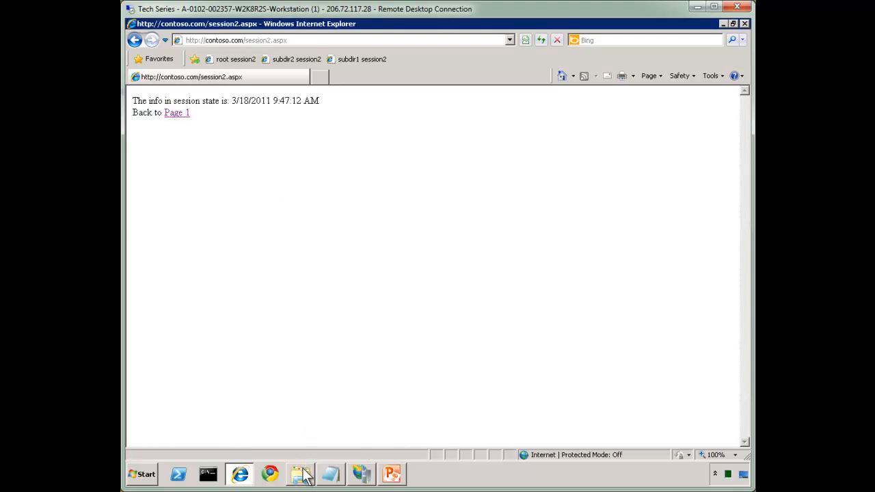
# Create an App_Code folder in wwwroot, then go back to session Page 1.
pyautogui.click(300, 473)
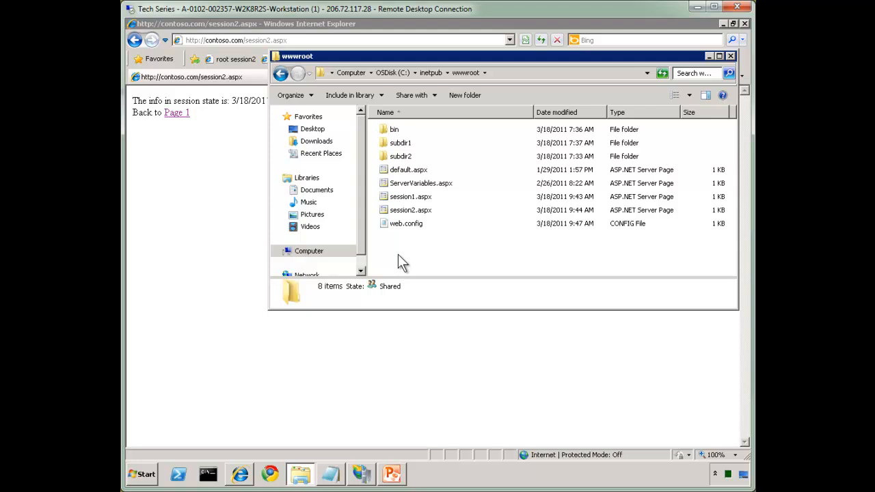
pyautogui.moveTo(434, 151)
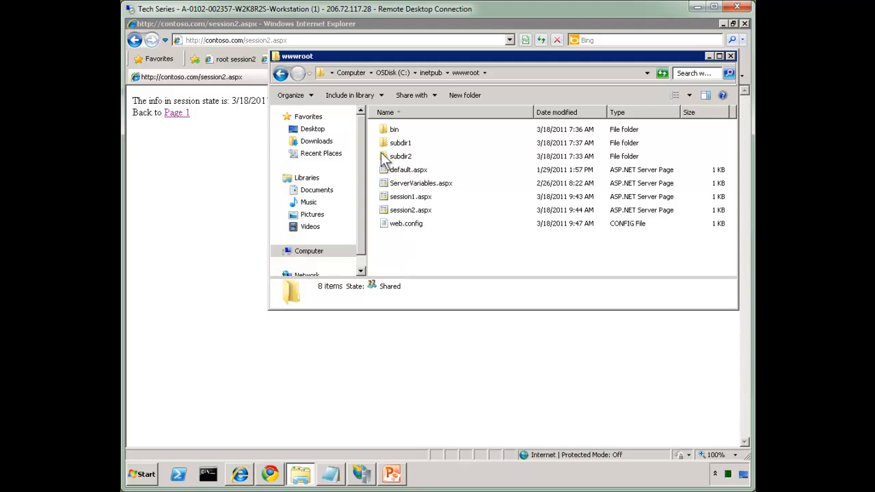
pyautogui.click(406, 223)
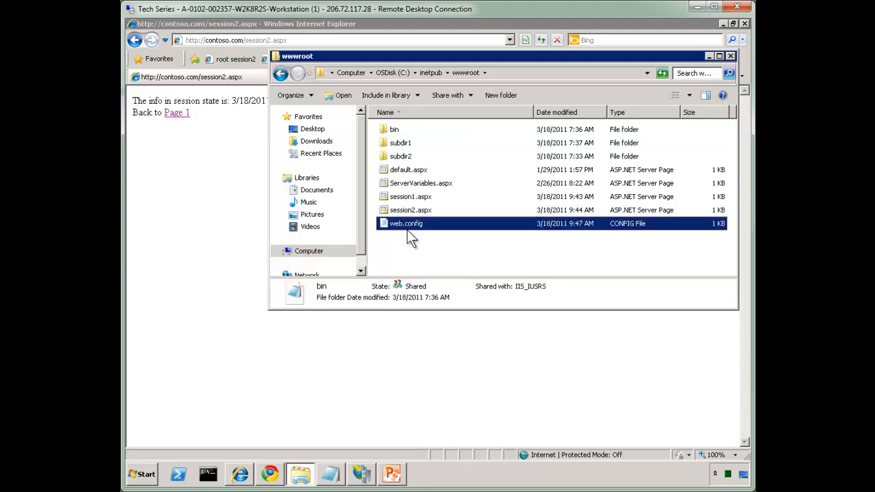
pyautogui.rightClick(409, 239)
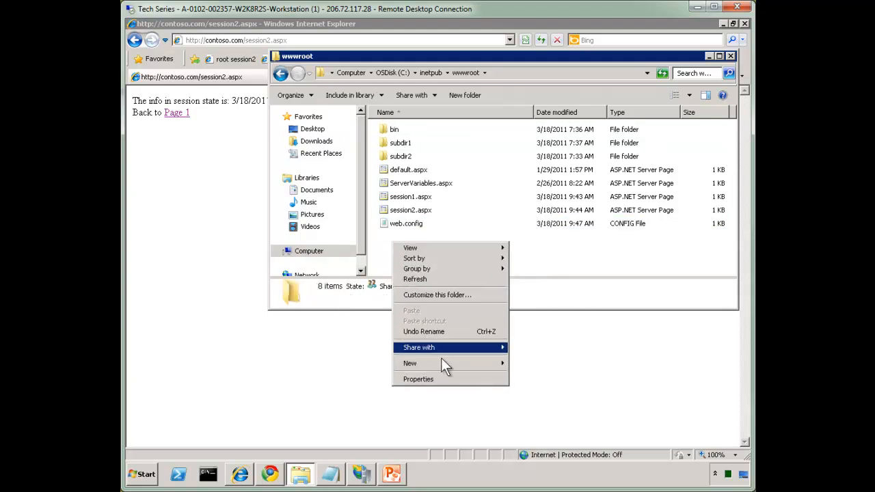
pyautogui.click(410, 363)
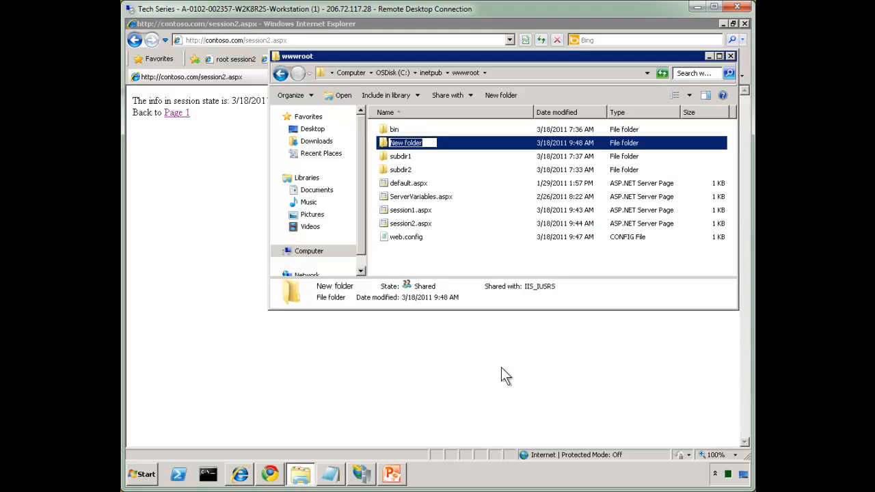
pyautogui.write('App_Code')
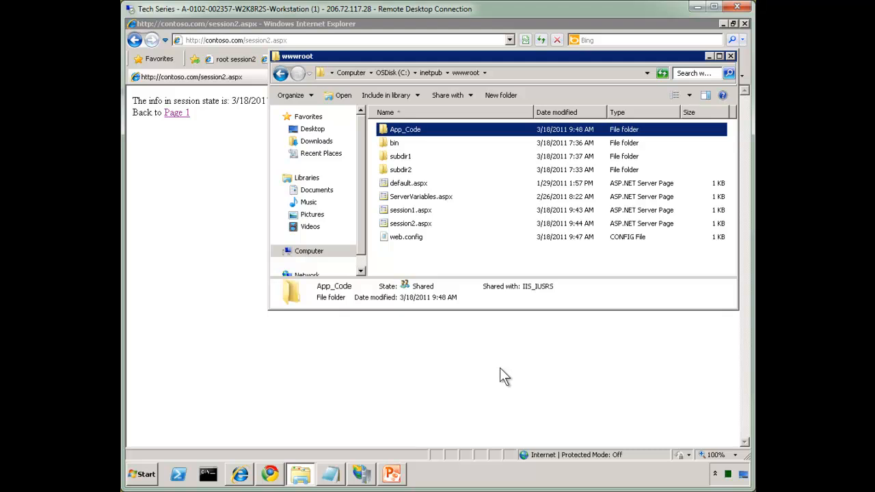
pyautogui.moveTo(394, 143)
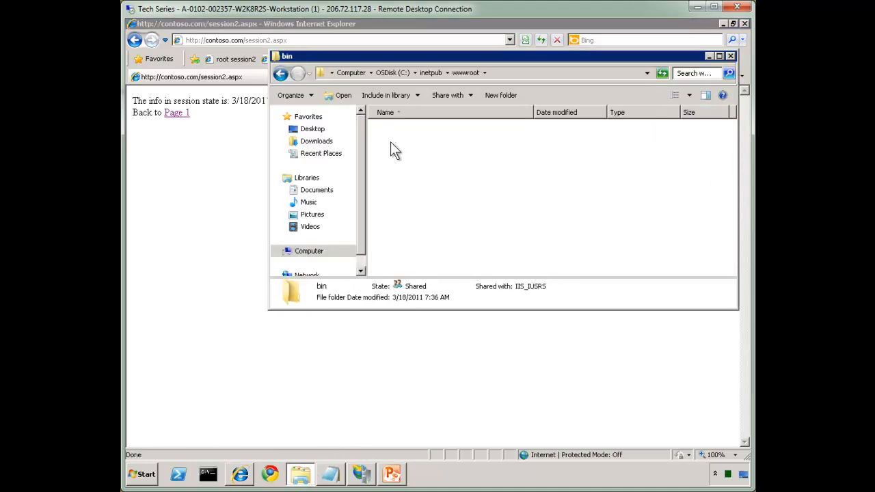
pyautogui.rightClick(479, 171)
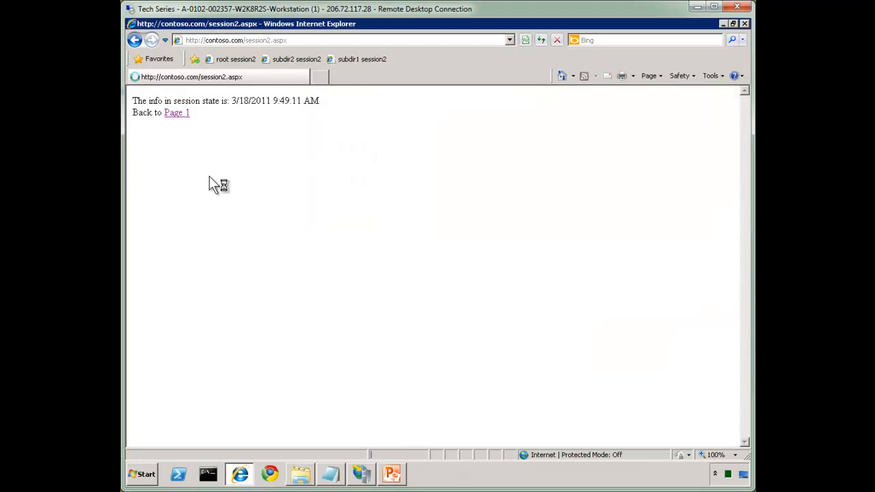
pyautogui.click(177, 112)
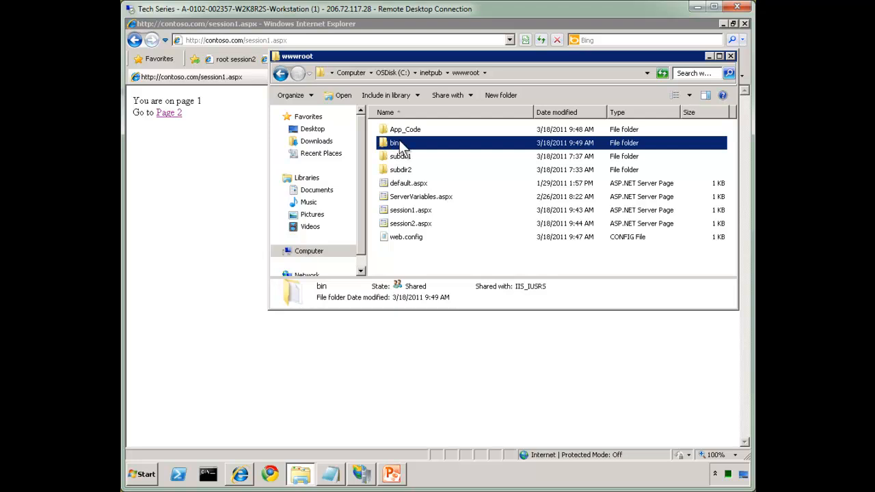
pyautogui.moveTo(402, 146)
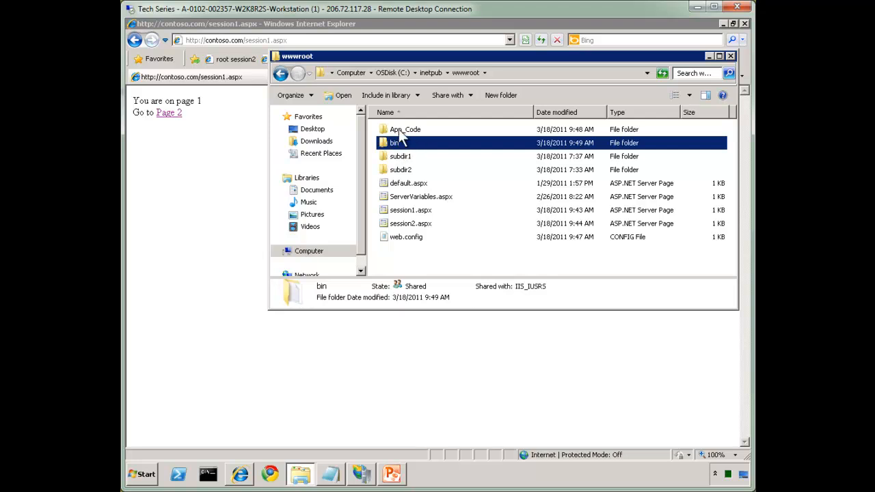
pyautogui.moveTo(415, 258)
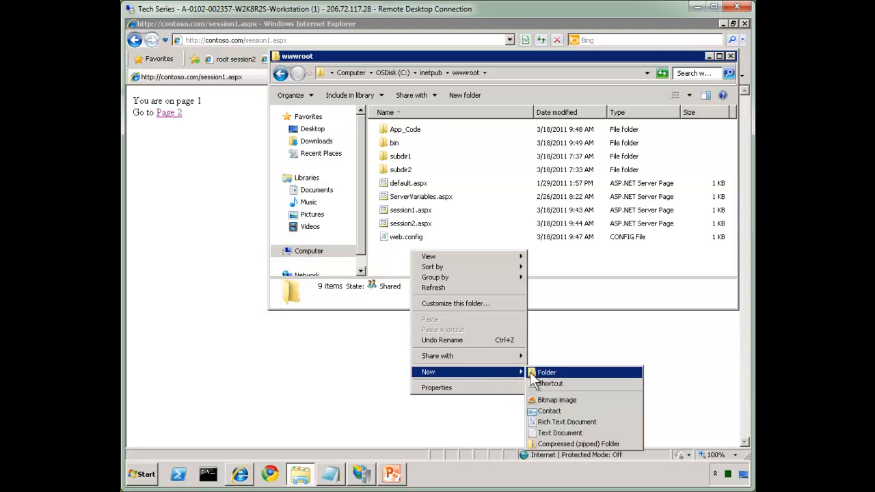
# Create and delete a New folder in wwwroot, rechecking Page 1 and Page 2's session value.
pyautogui.click(546, 372)
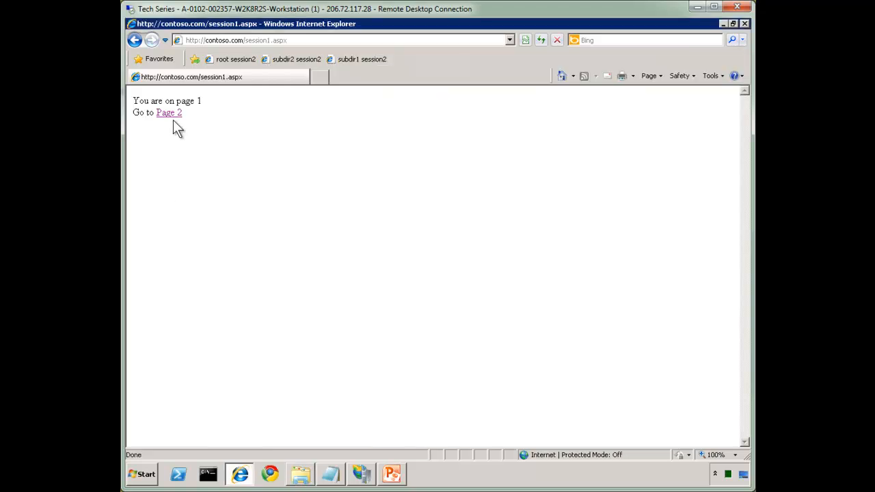
pyautogui.click(169, 112)
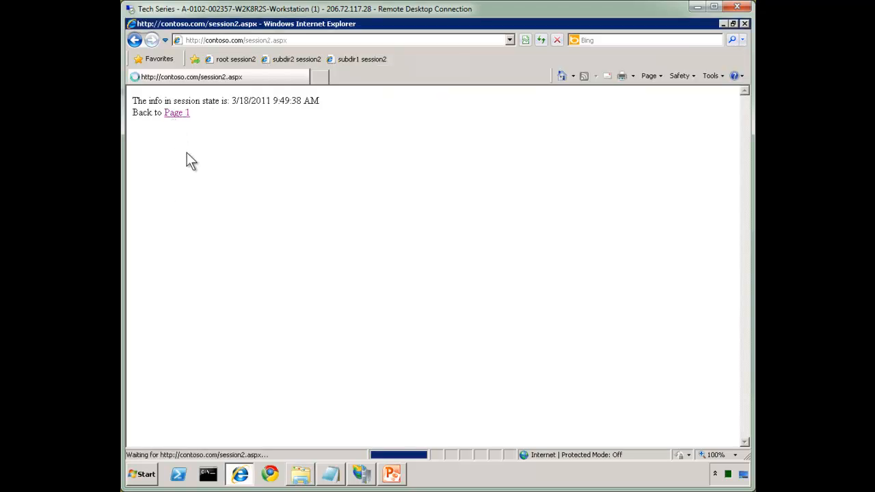
pyautogui.click(300, 474)
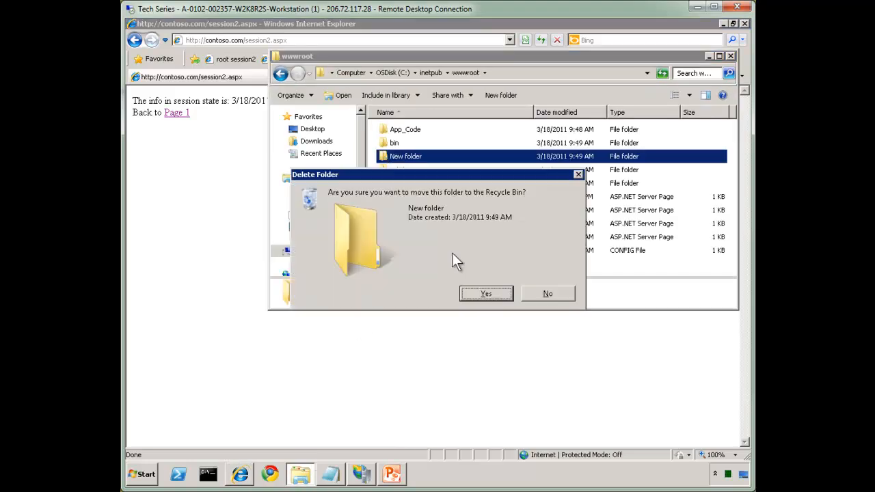
pyautogui.click(486, 293)
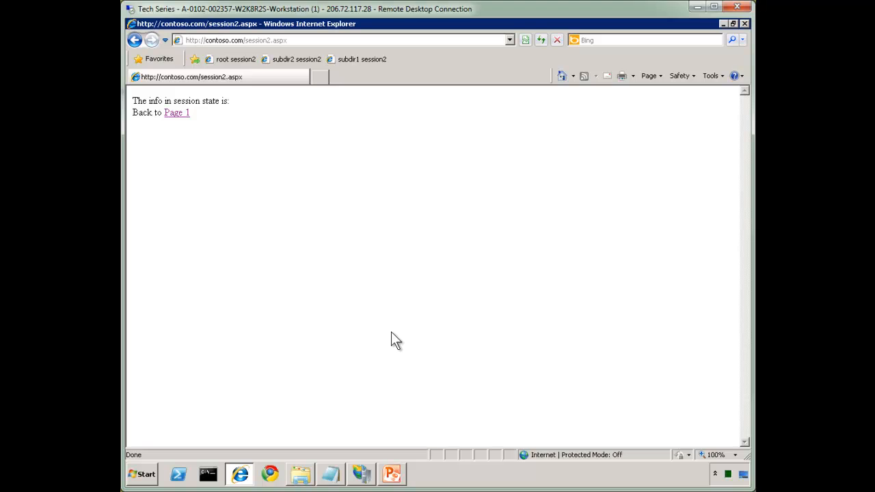
pyautogui.click(177, 112)
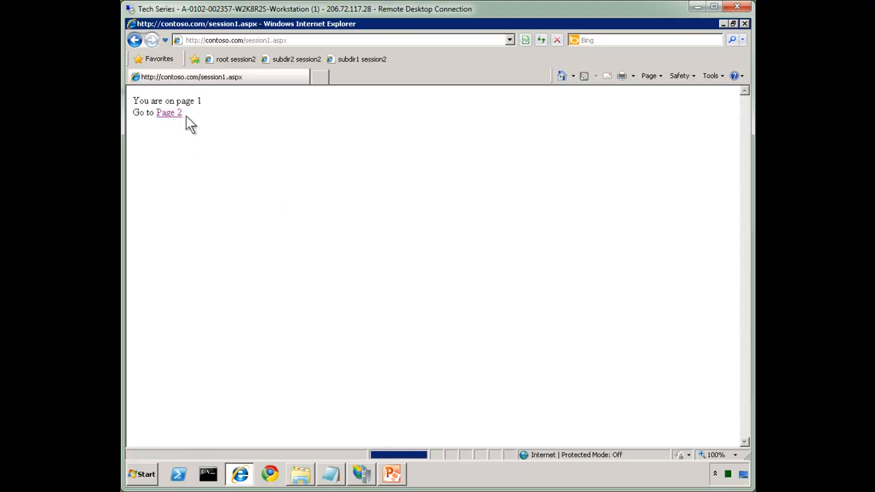
pyautogui.click(168, 112)
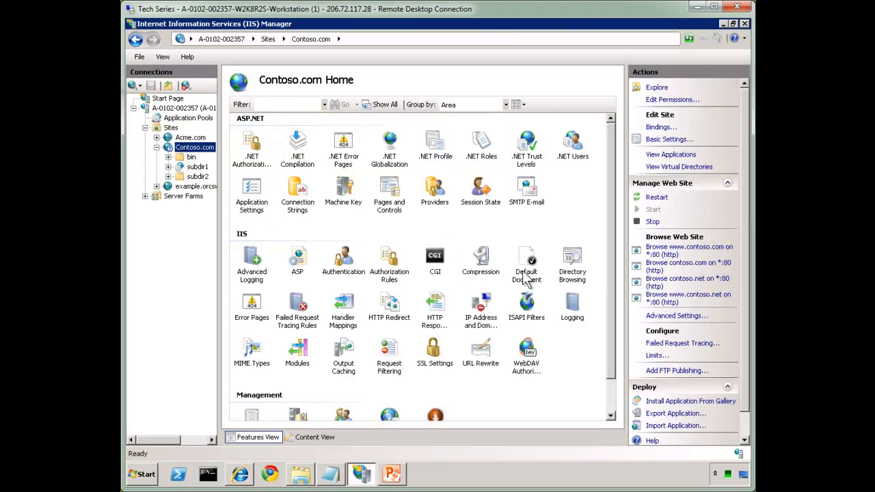
# Move index.htm to first place in Contoso.com's Default Document list, ending inheritance of the order.
pyautogui.doubleClick(527, 263)
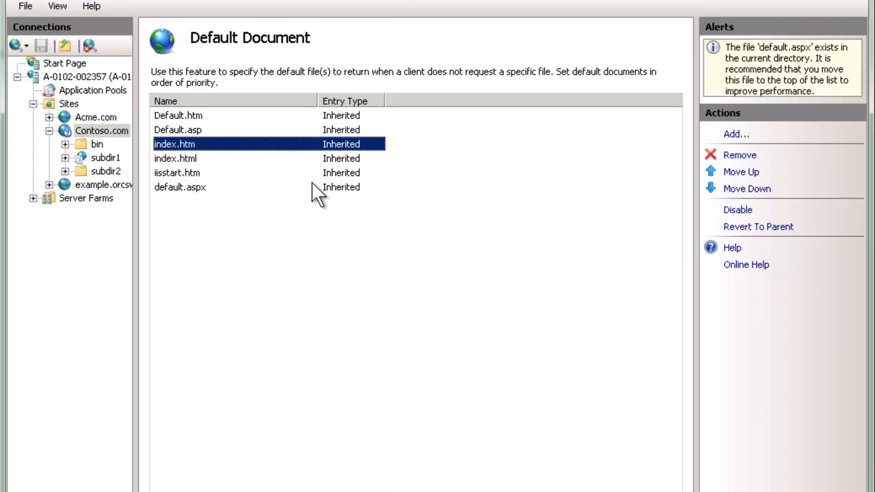
pyautogui.click(741, 172)
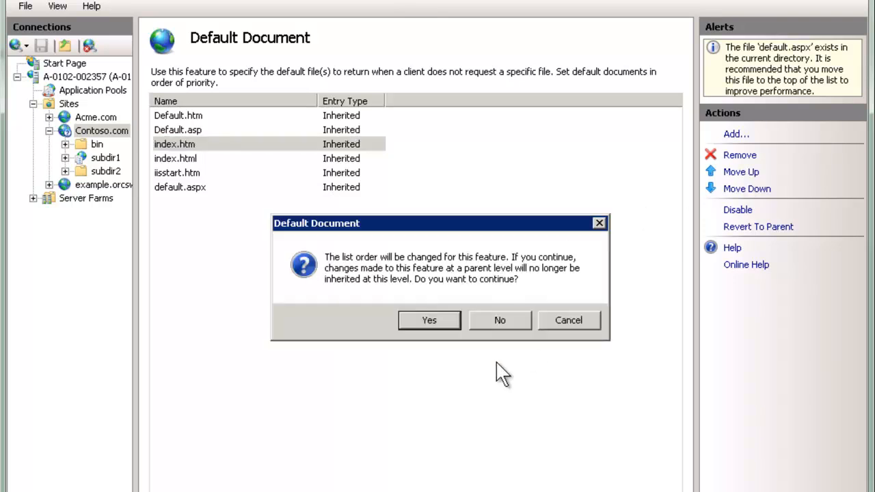
pyautogui.click(429, 320)
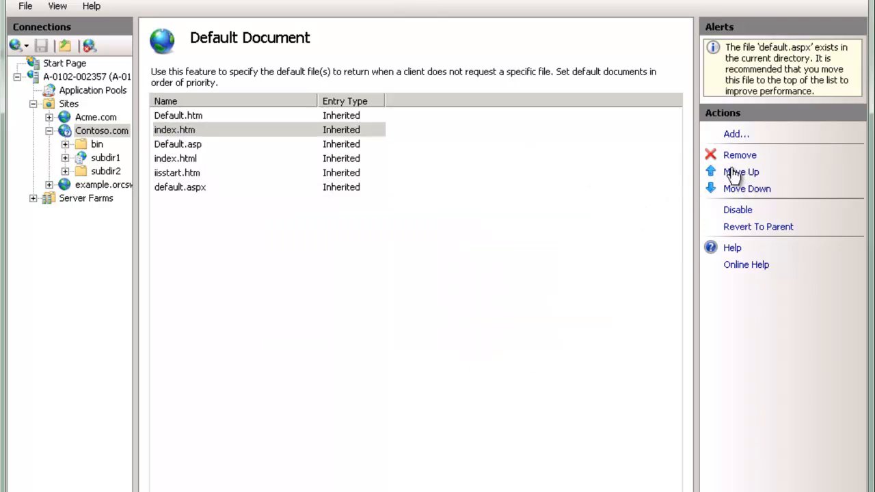
pyautogui.click(740, 171)
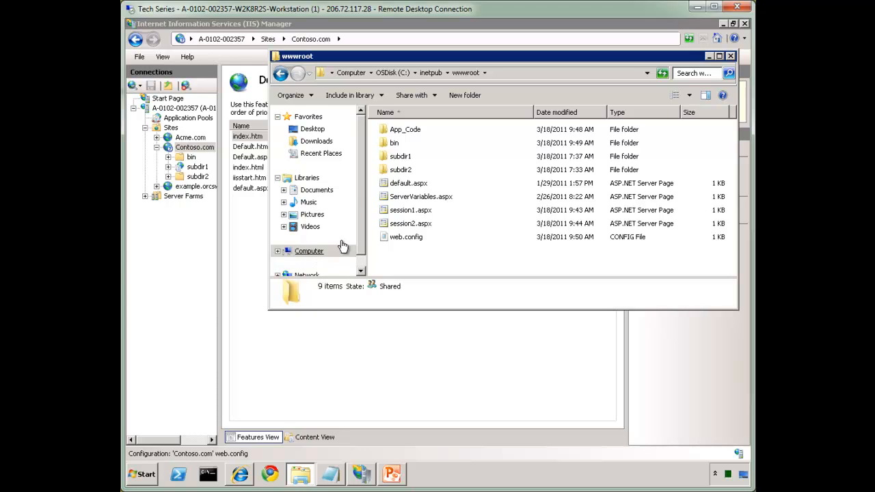
# Open web.config in Notepad, check index.htm leads defaultDocument, and close it.
pyautogui.doubleClick(405, 237)
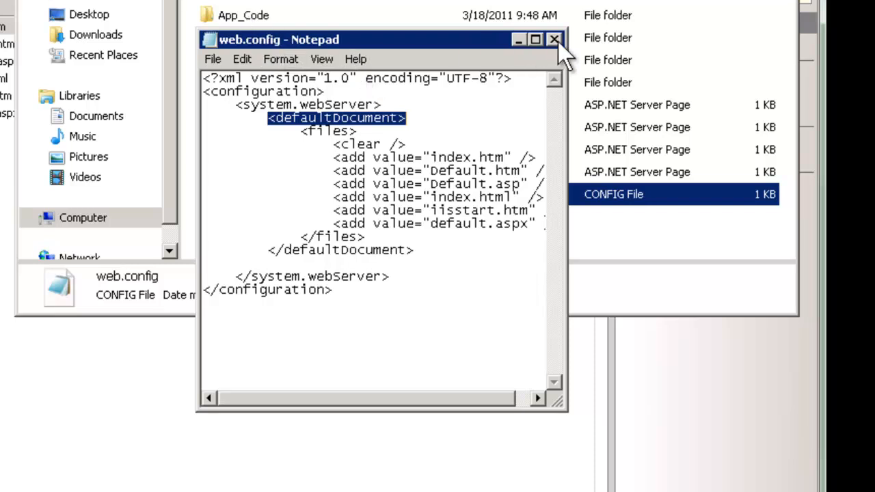
pyautogui.click(553, 39)
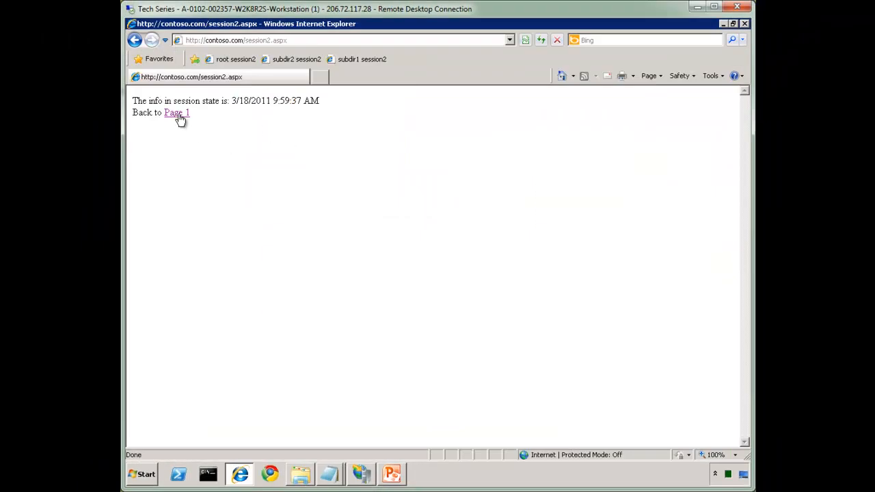
# Revisit session Page 1 and Page 2 for a fresh 10:00:43 AM timestamp, then switch to Command Prompt.
pyautogui.click(177, 113)
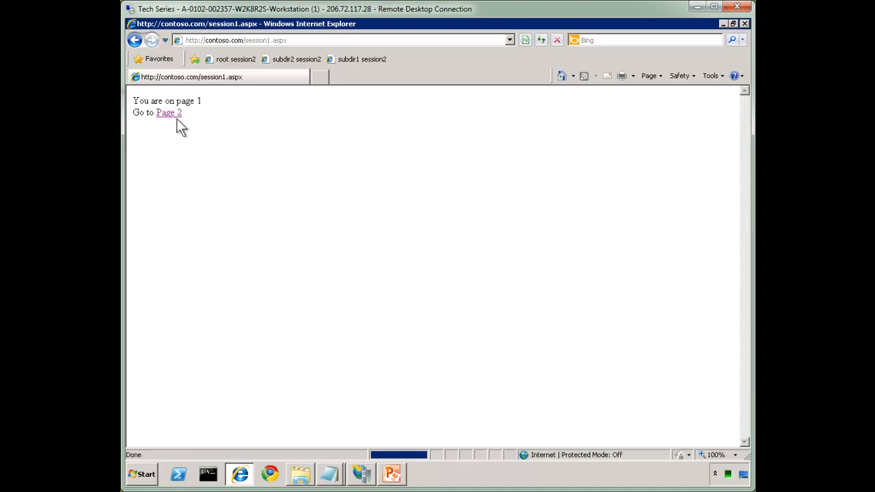
pyautogui.click(168, 112)
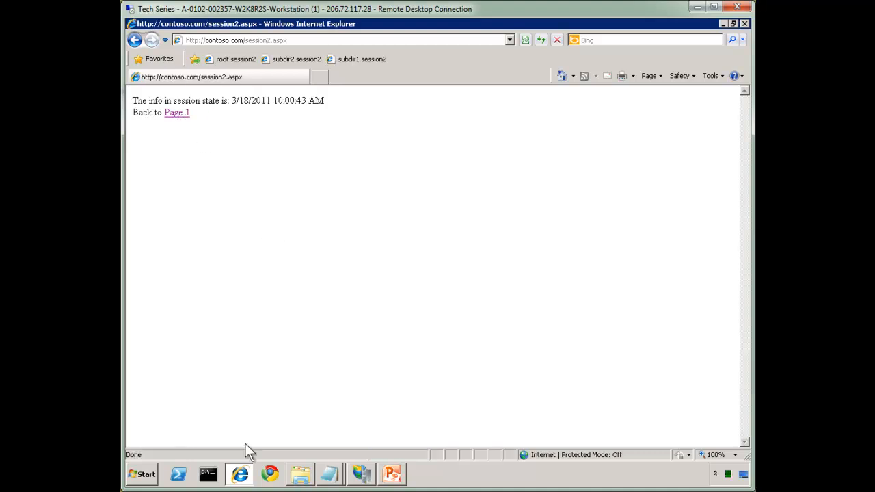
pyautogui.click(207, 473)
pyautogui.write('cd\\')
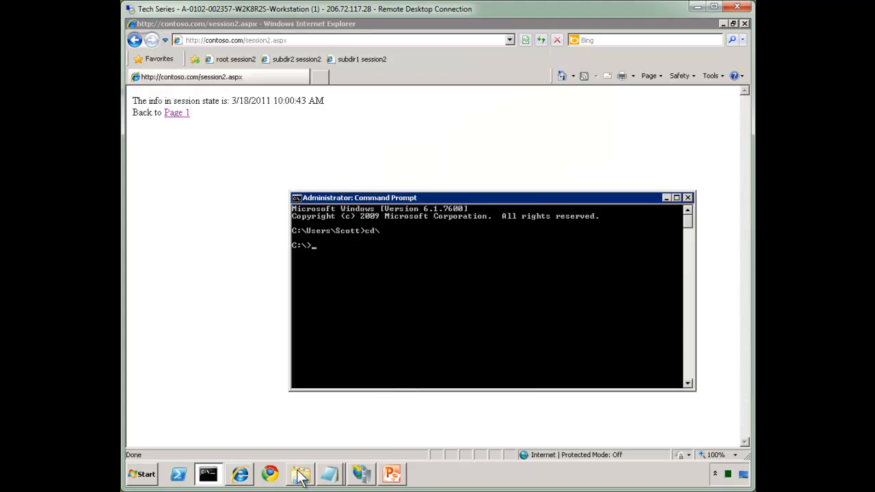
# Select the Contoso.com pool in IIS Manager's Application Pools list, then open the Computer window.
pyautogui.click(360, 473)
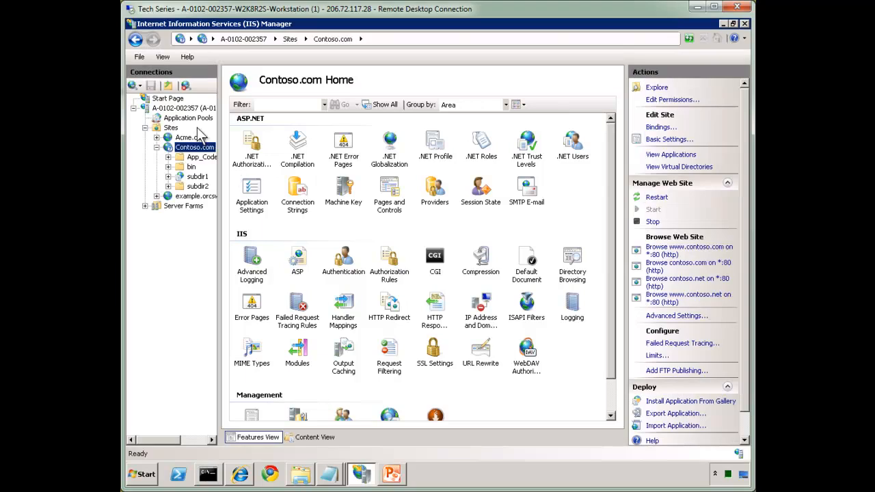
pyautogui.click(188, 117)
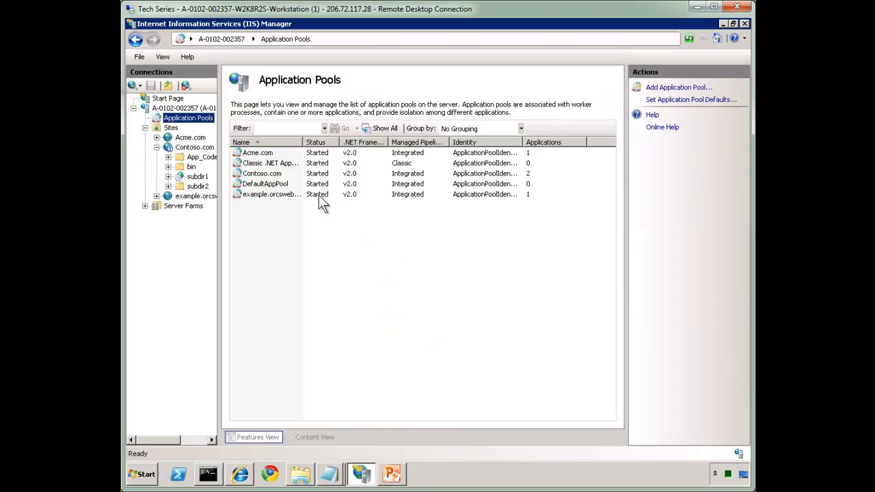
pyautogui.click(262, 173)
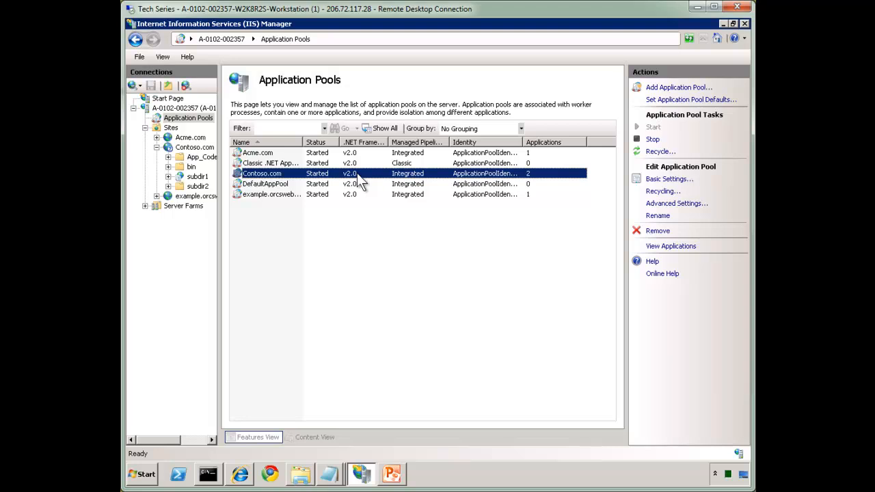
pyautogui.click(676, 202)
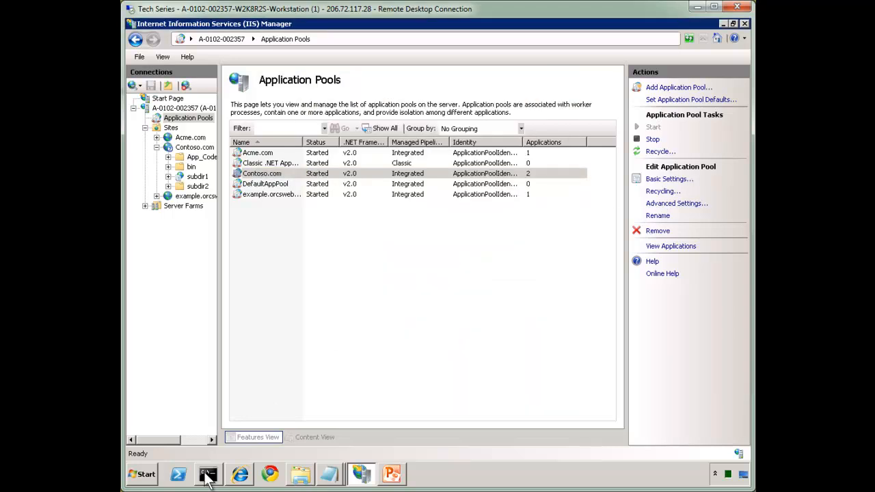
pyautogui.click(207, 473)
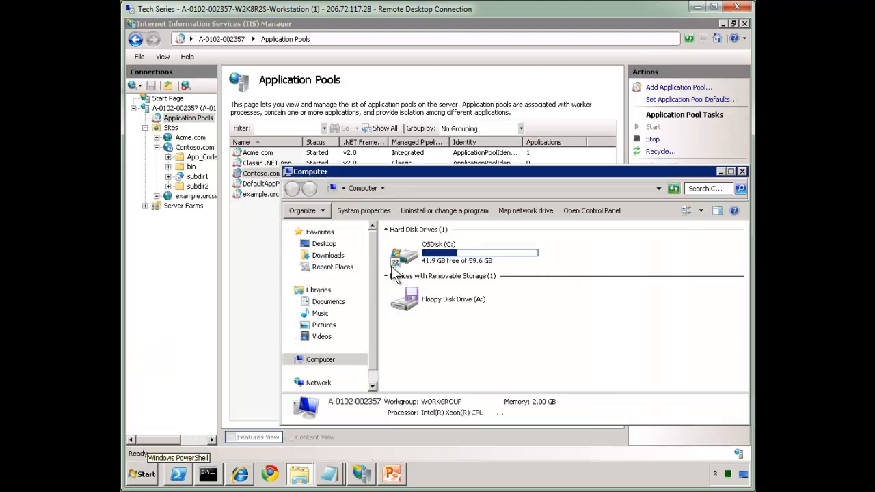
# Browse to Microsoft.NET\Framework64\v2.0.50727\CONFIG and open the root web.config.
pyautogui.doubleClick(437, 253)
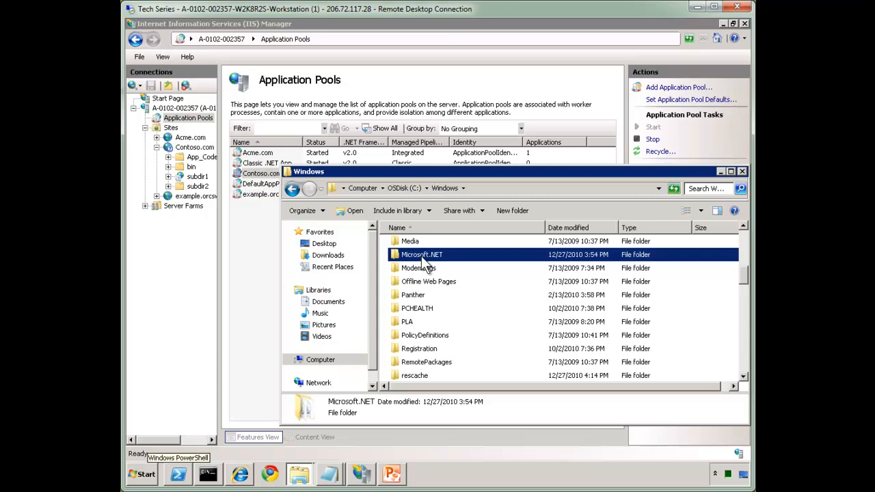
pyautogui.doubleClick(422, 254)
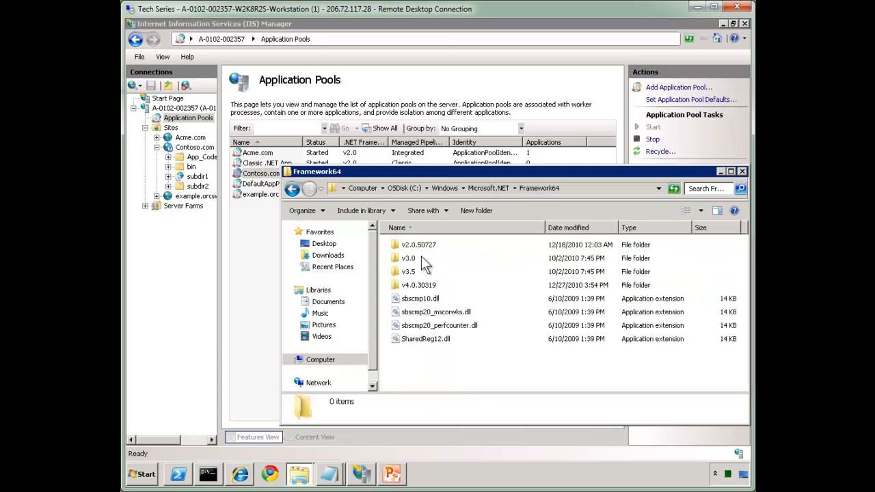
pyautogui.doubleClick(417, 244)
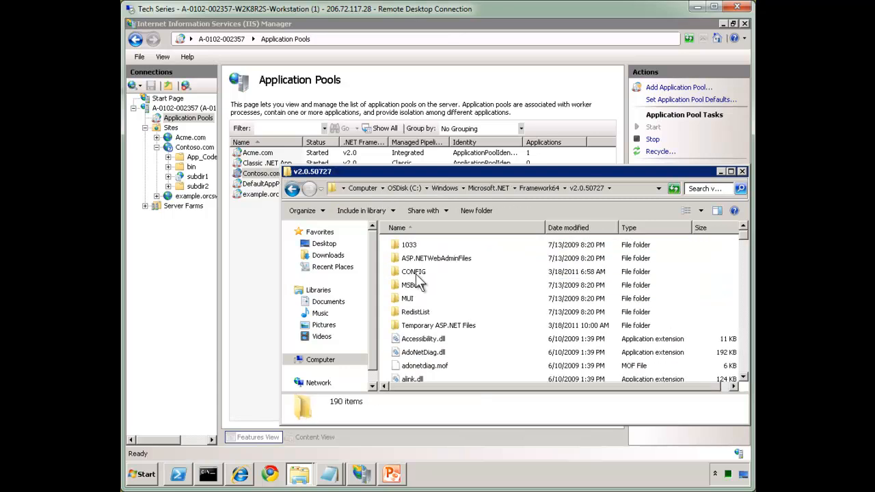
pyautogui.doubleClick(412, 271)
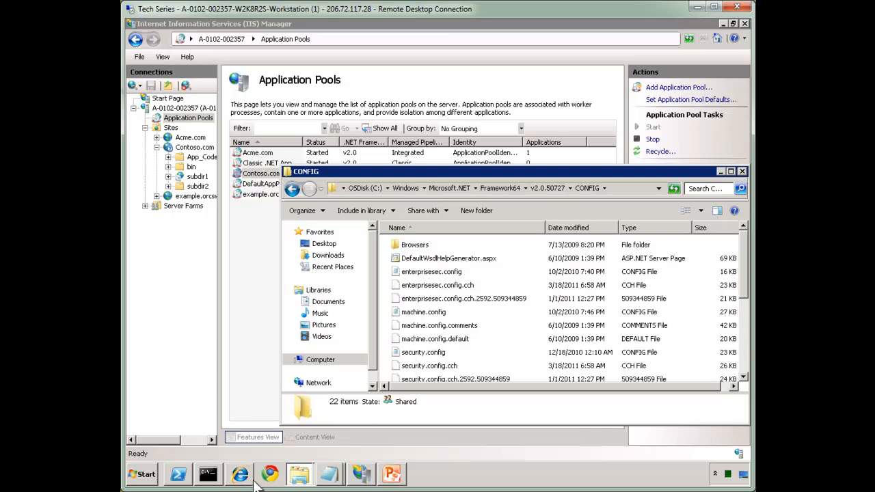
pyautogui.click(238, 474)
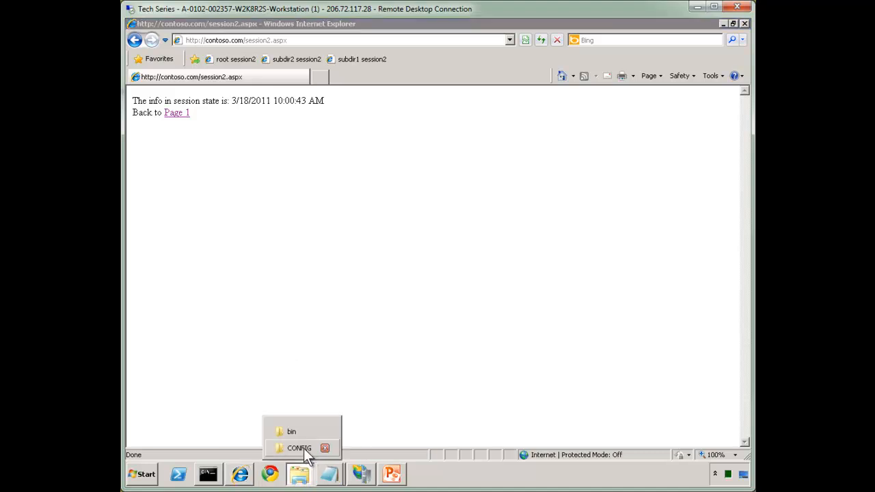
pyautogui.doubleClick(299, 448)
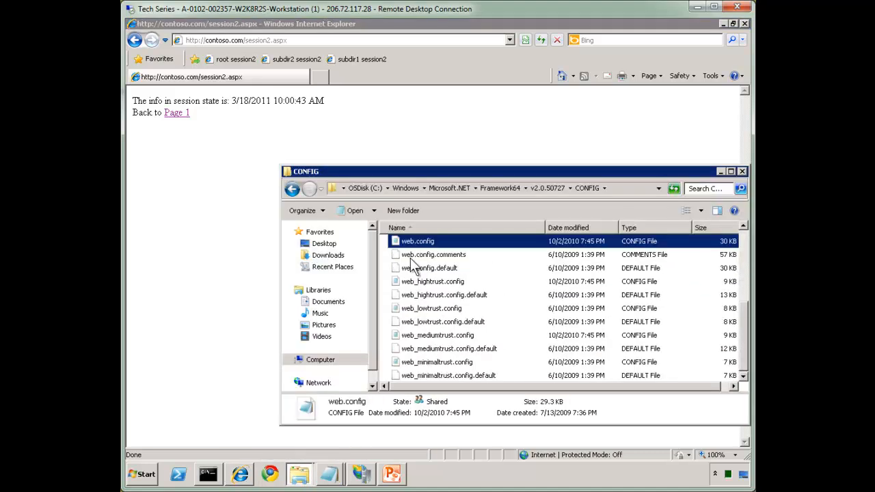
pyautogui.doubleClick(417, 241)
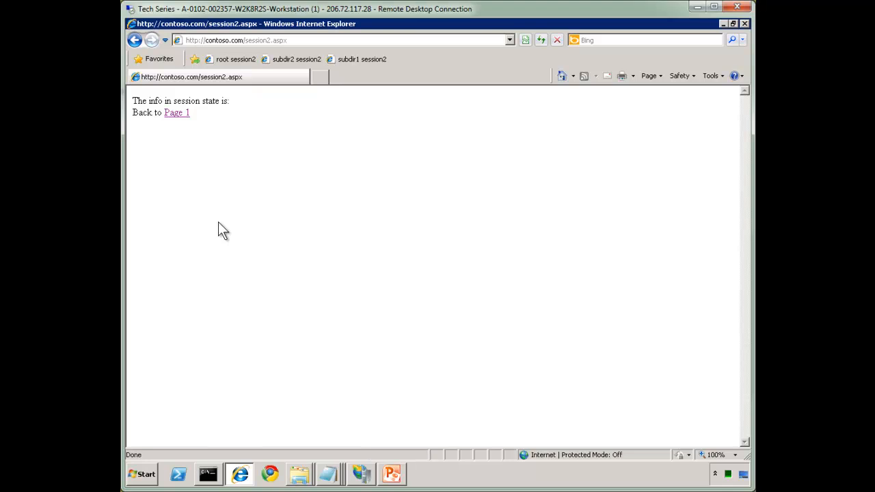
pyautogui.moveTo(259, 232)
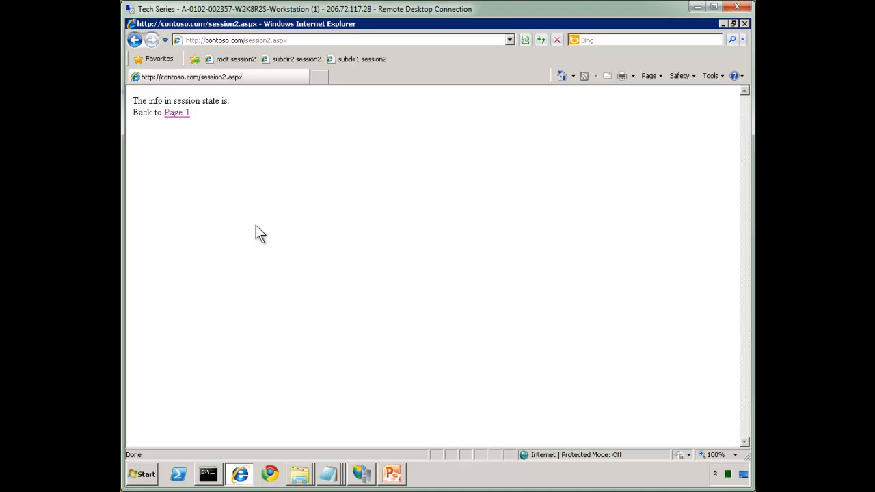
# Reload session Page 1 then Page 2 for a 10:01:40 AM timestamp, and return to Explorer.
pyautogui.click(177, 112)
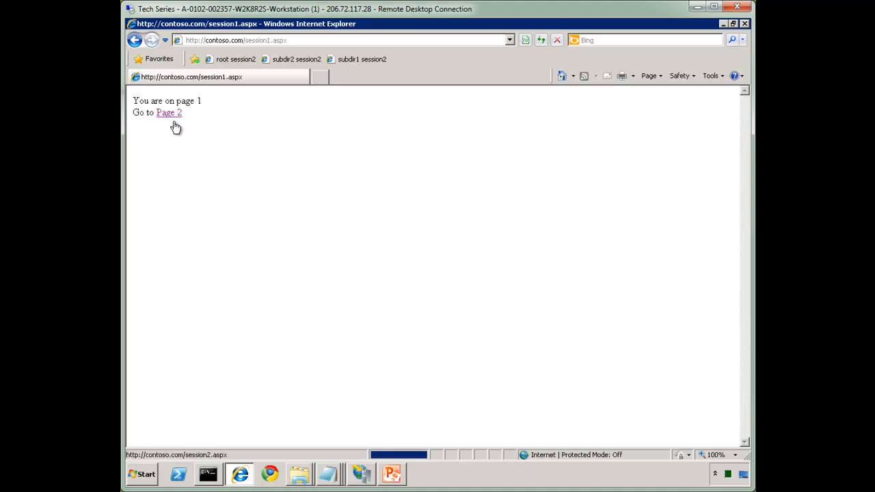
pyautogui.click(169, 112)
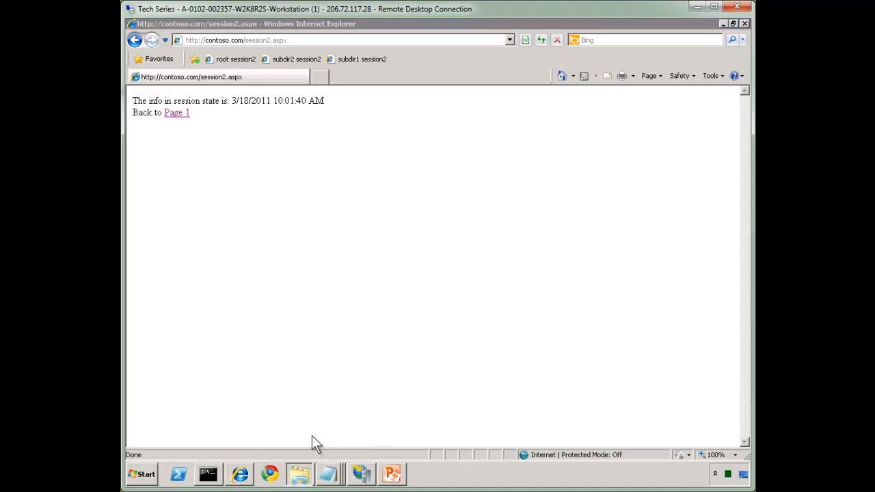
pyautogui.click(299, 473)
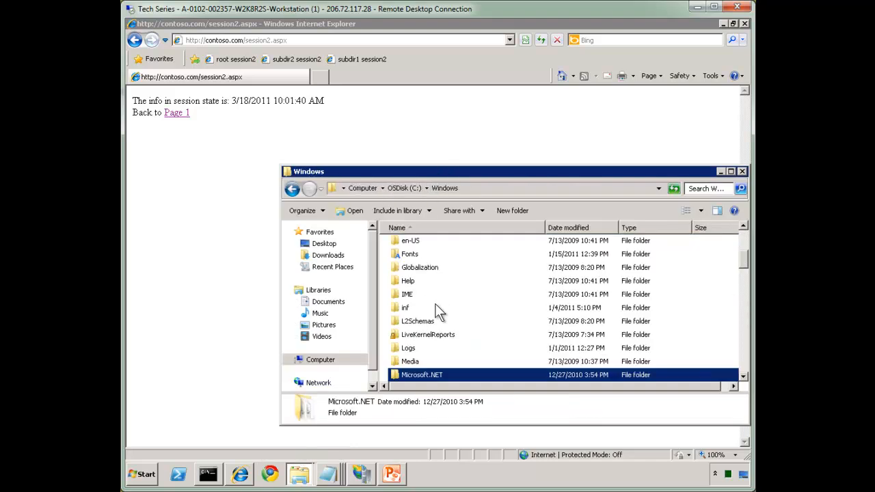
# Open applicationHost.config from System32\inetsrv\config in Notepad.
pyautogui.scroll(-3)
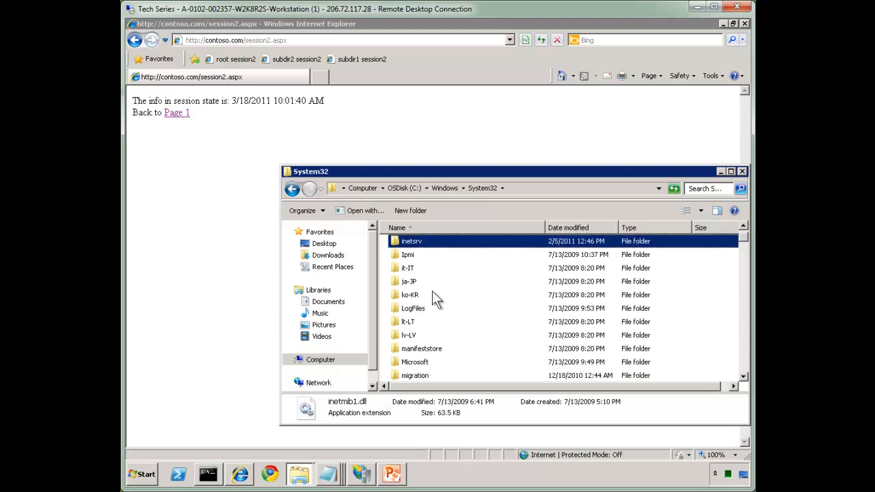
pyautogui.doubleClick(411, 240)
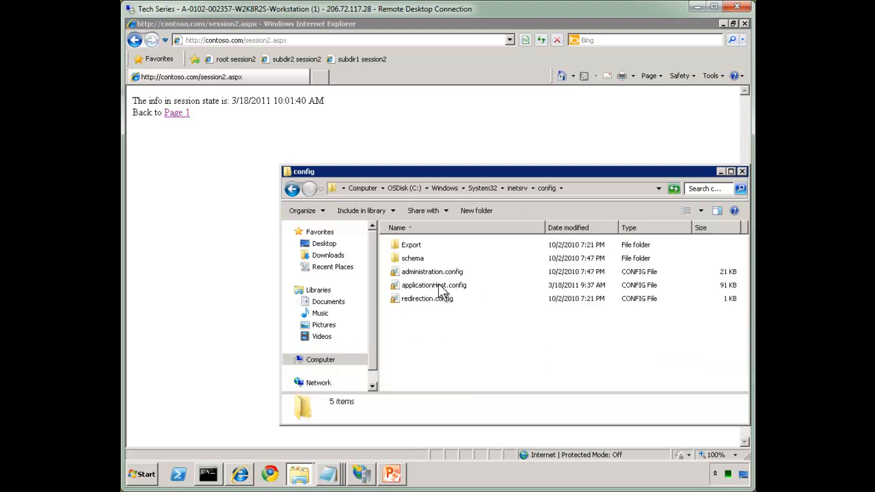
pyautogui.rightClick(434, 285)
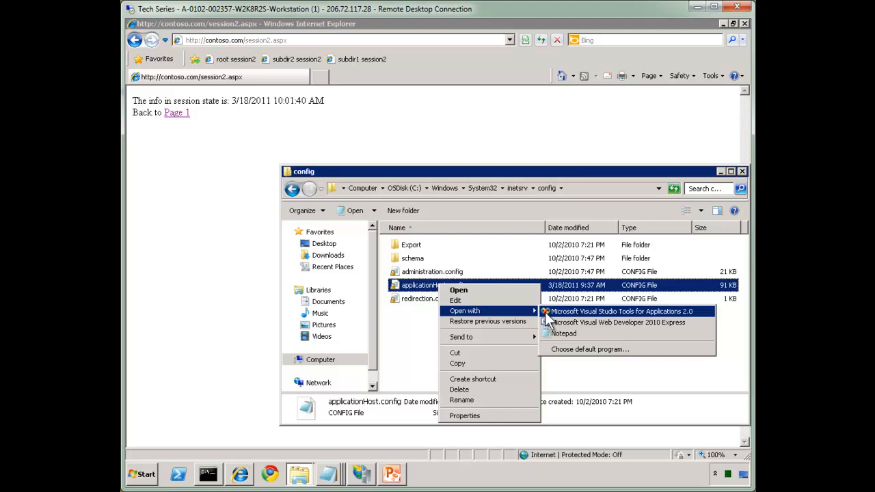
pyautogui.click(563, 333)
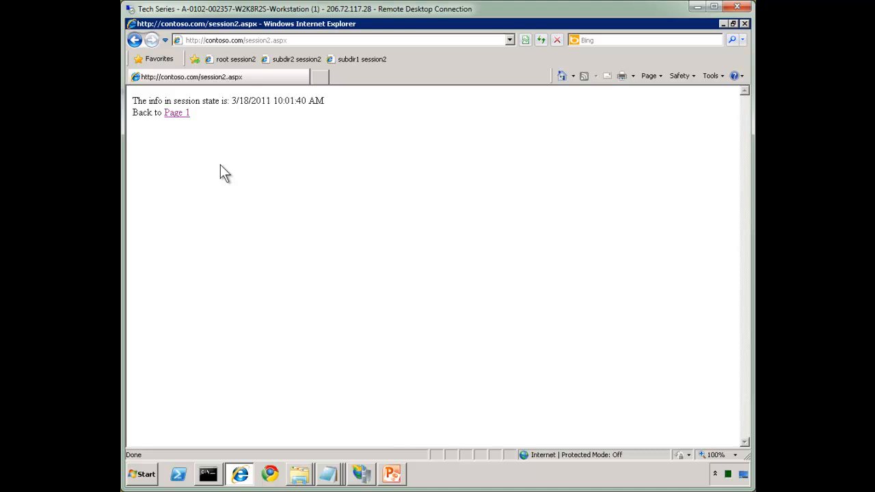
pyautogui.moveTo(299, 474)
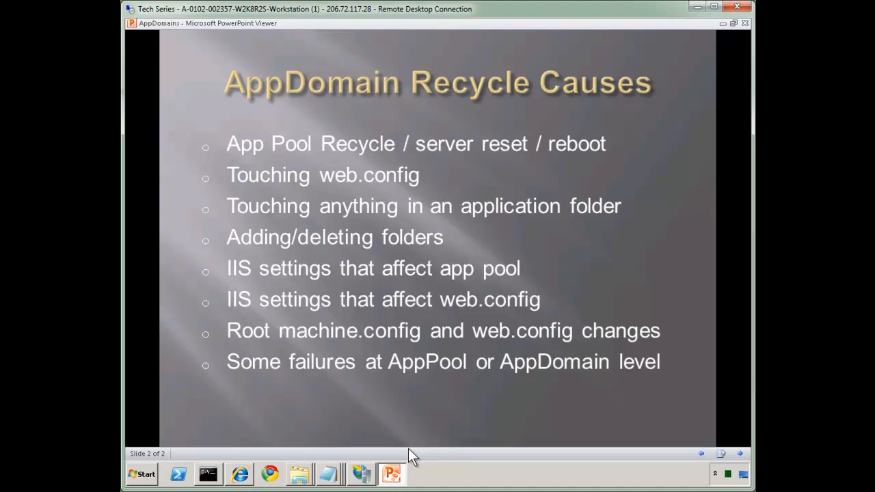
pyautogui.moveTo(504, 265)
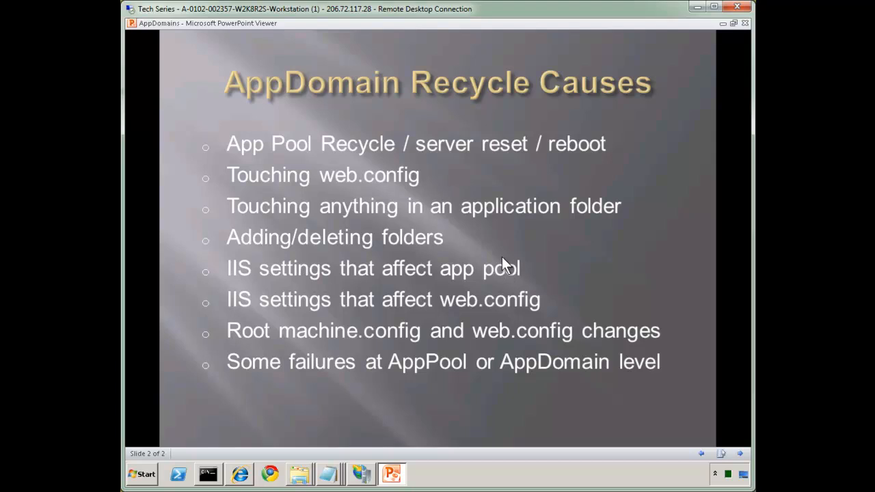
pyautogui.moveTo(511, 277)
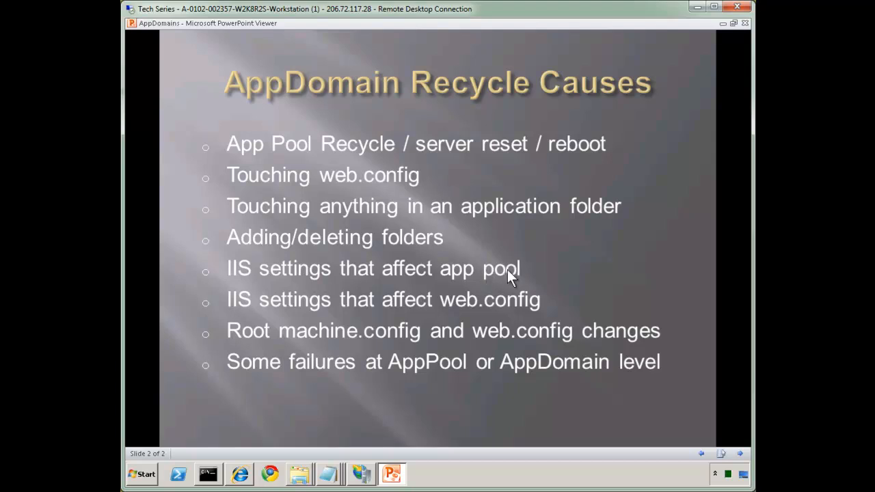
pyautogui.moveTo(541, 285)
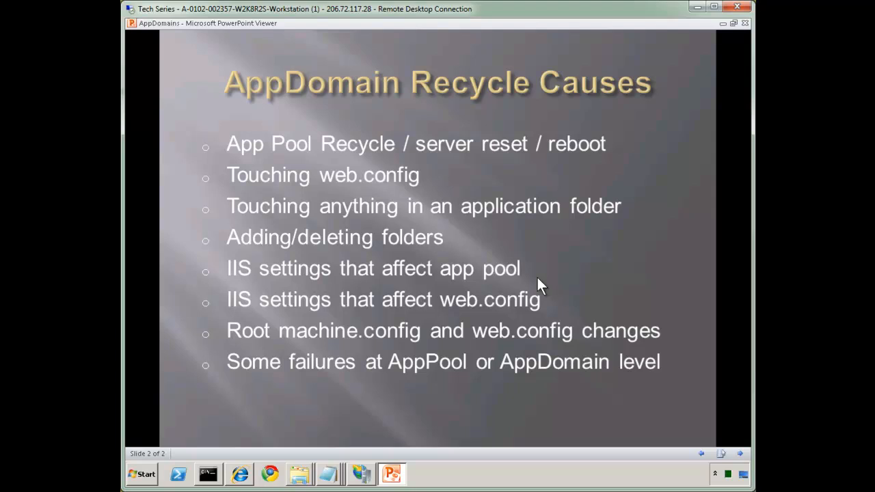
pyautogui.moveTo(545, 294)
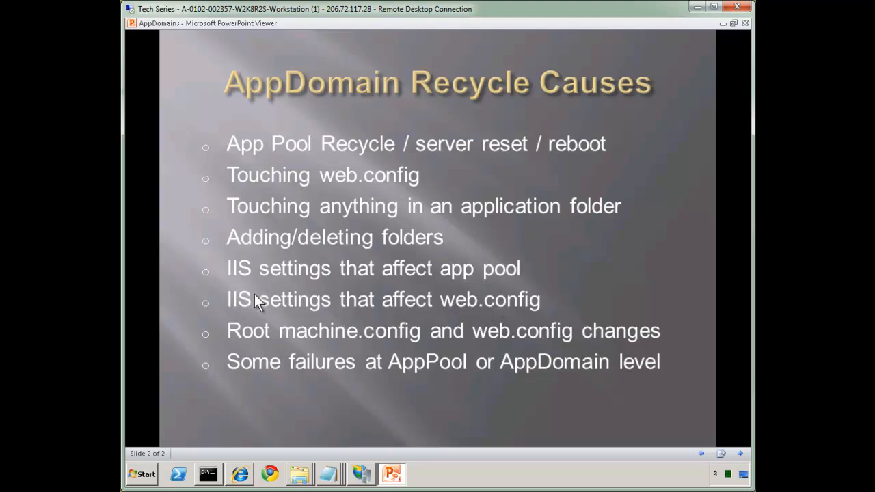
pyautogui.moveTo(218, 339)
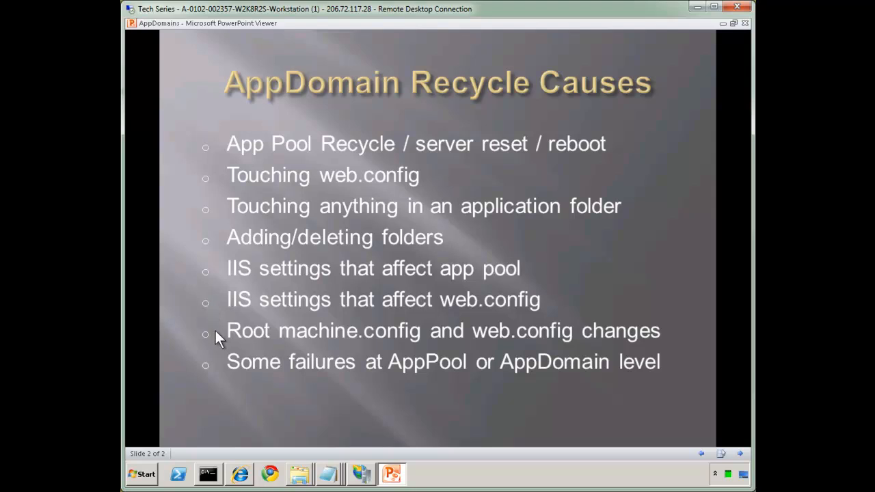
pyautogui.moveTo(454, 342)
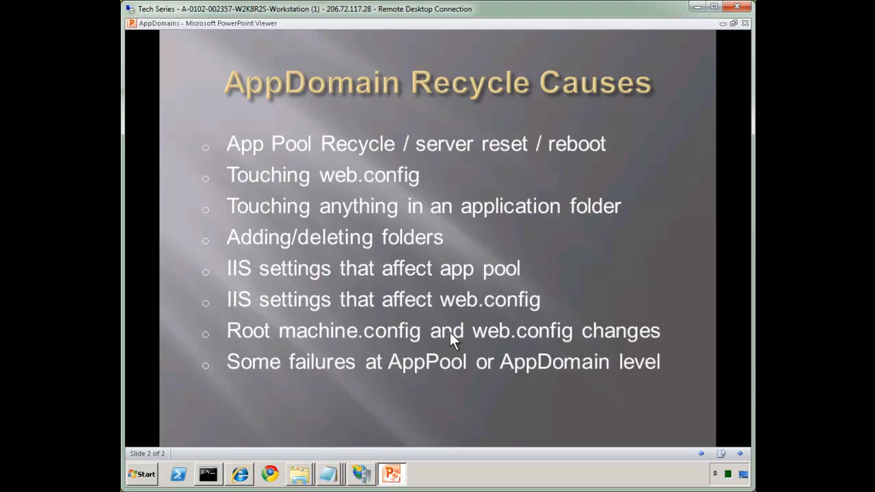
pyautogui.moveTo(679, 372)
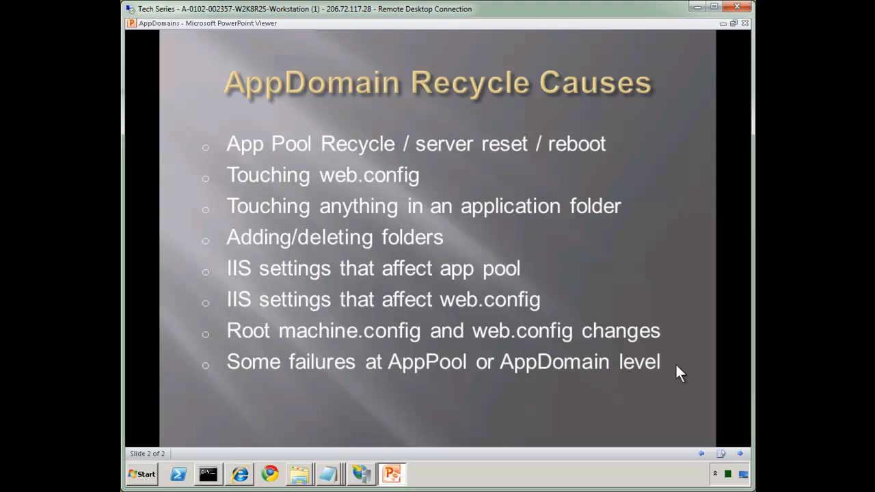
pyautogui.moveTo(452, 378)
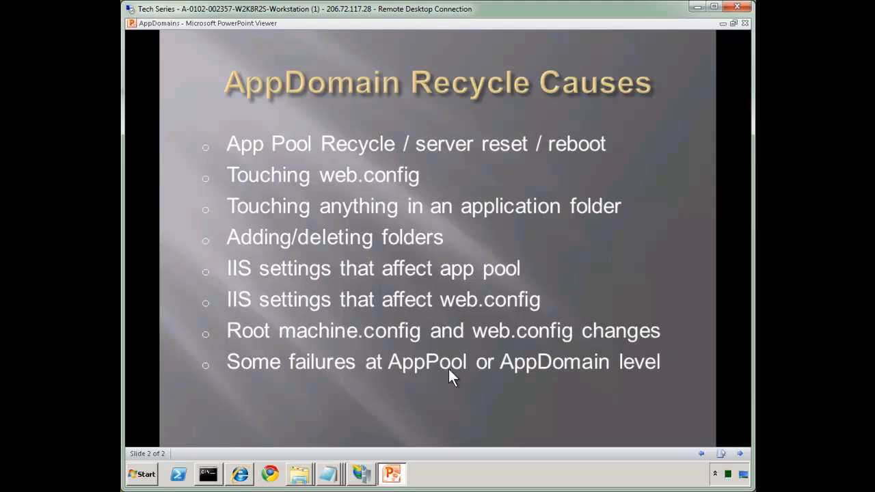
pyautogui.moveTo(580, 386)
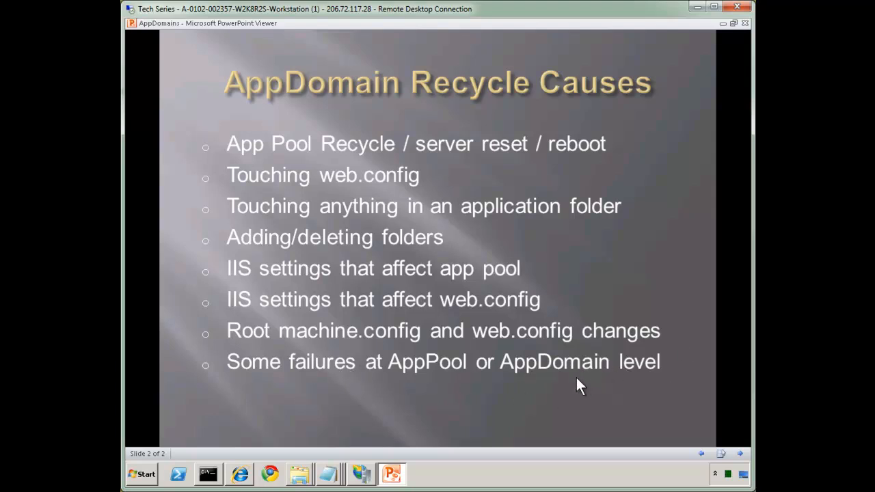
pyautogui.moveTo(579, 387)
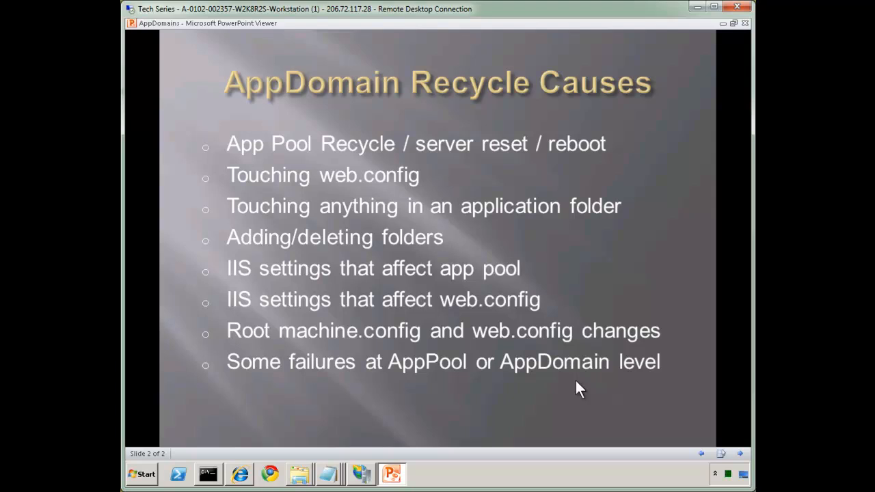
pyautogui.moveTo(556, 425)
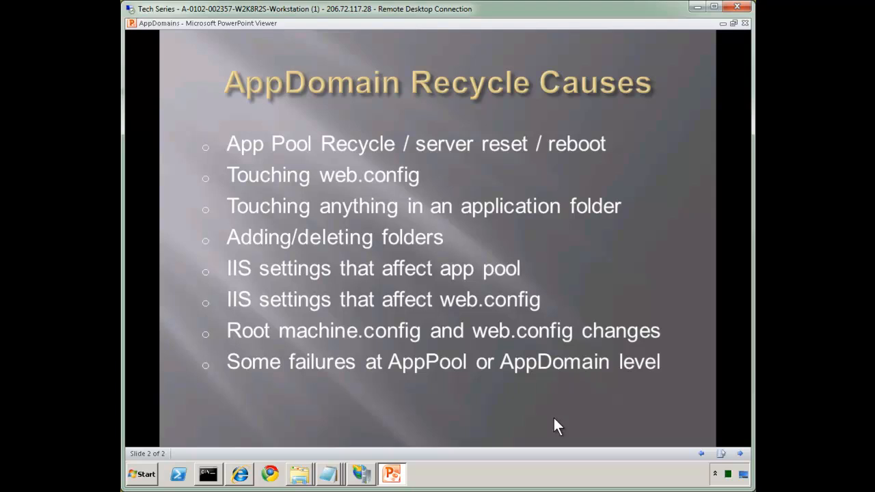